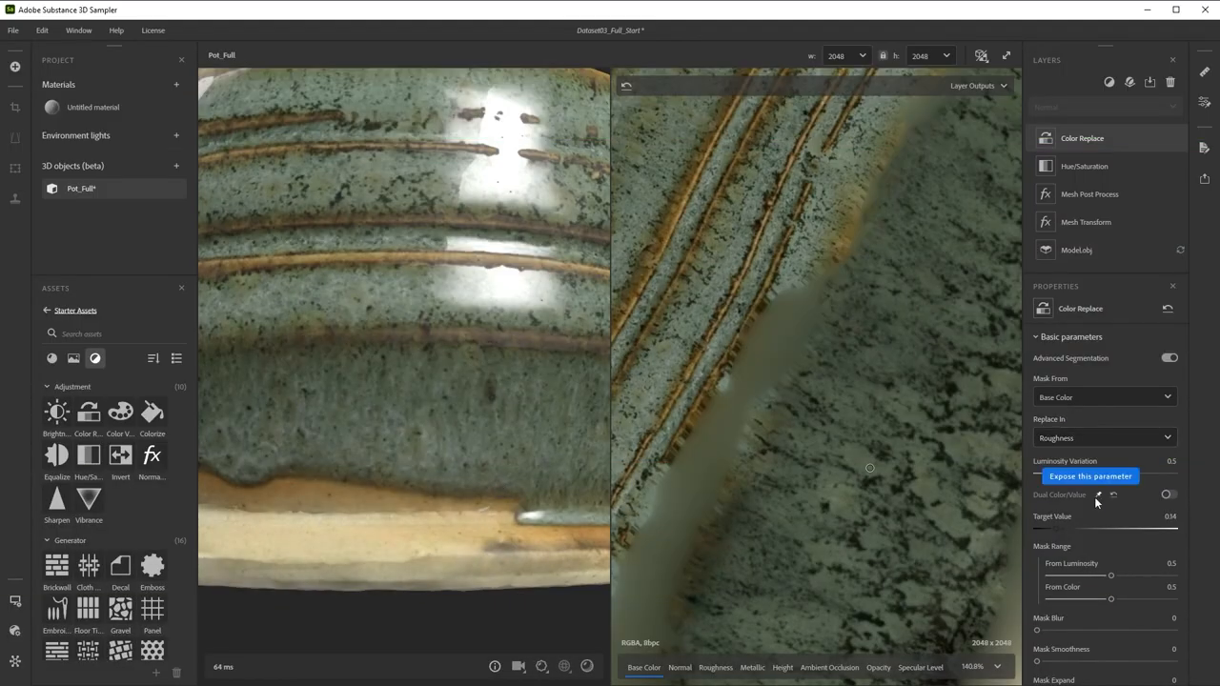
- Refine the Color Replace mask's luminosity and colour ranges to isolate the glaze
left_click_drag(1109, 576, 1089, 576)
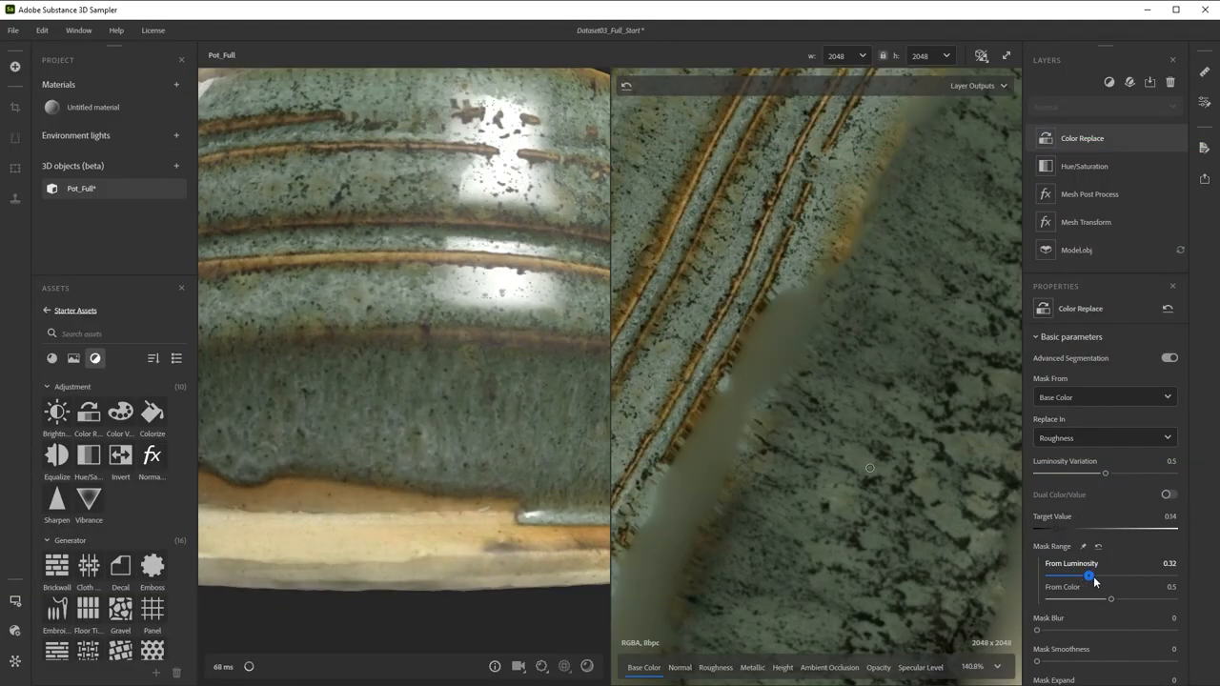
left_click_drag(1110, 599, 1084, 599)
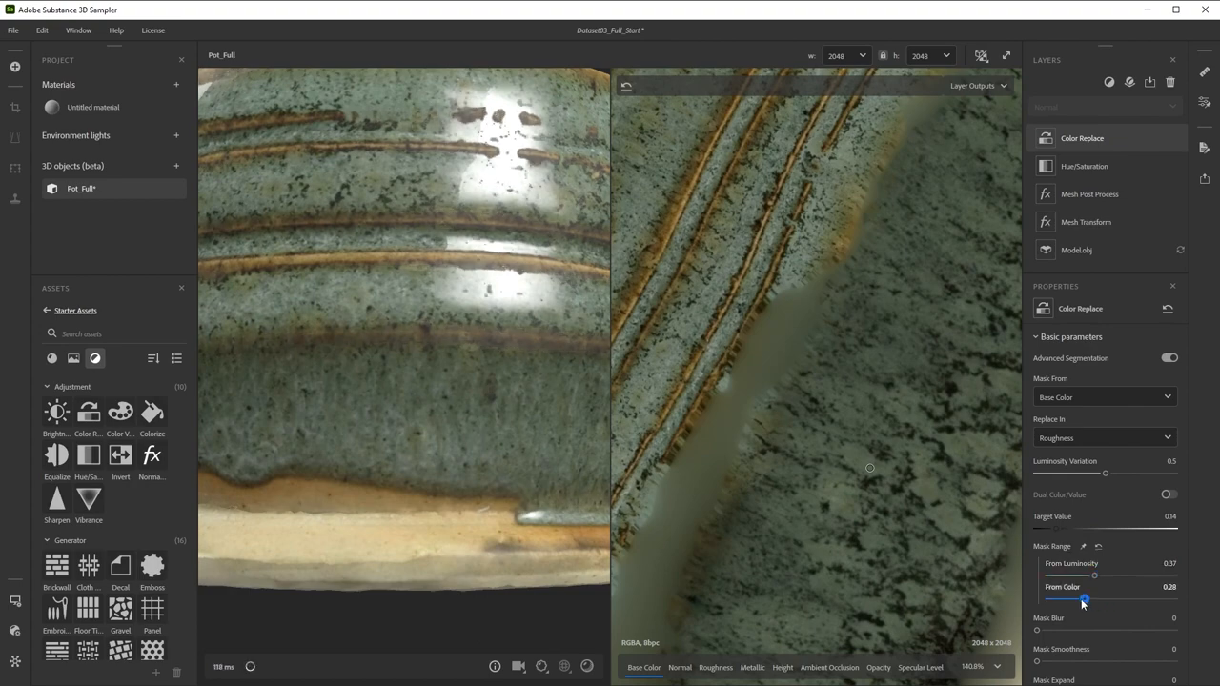
left_click_drag(1083, 598, 1104, 598)
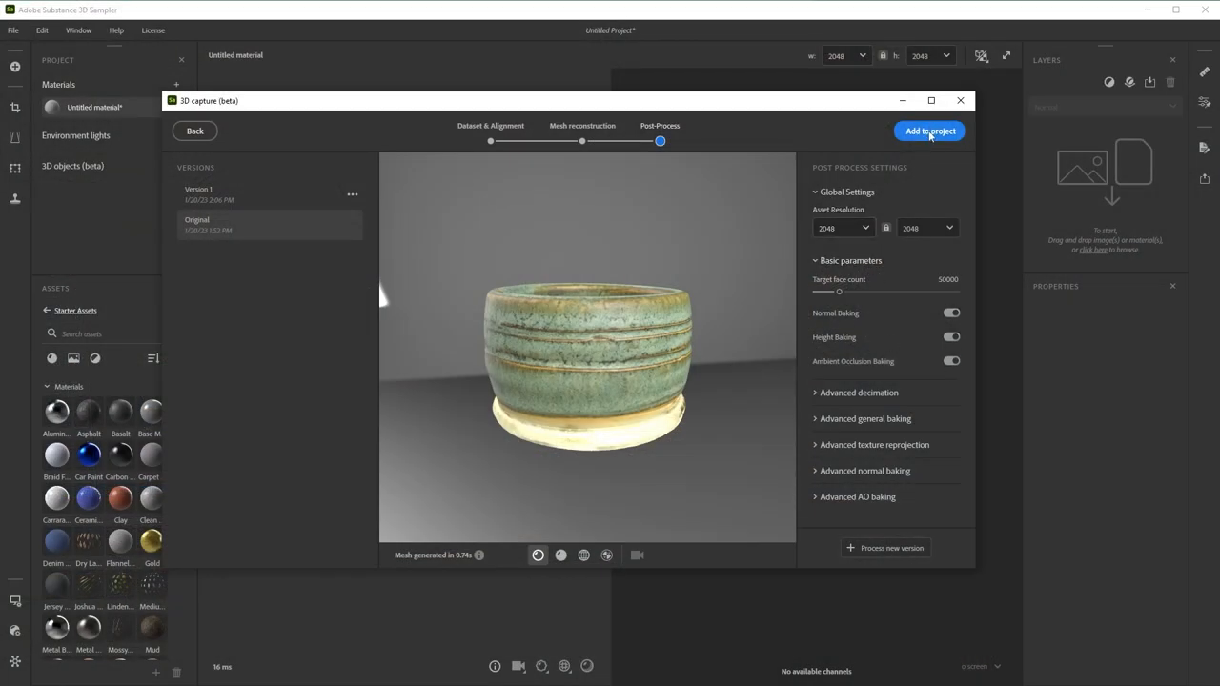
- Add the captured mesh to the project as a 3D mesh named Pot_Full
left_click(928, 130)
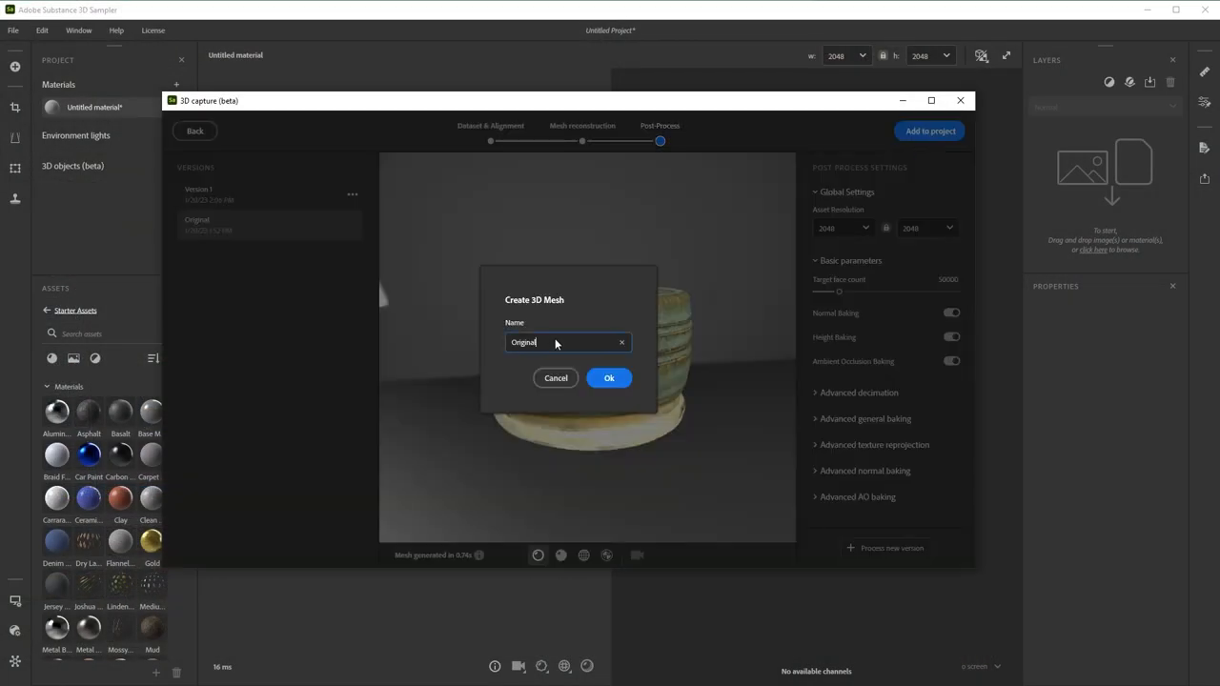
type("Pot_Full")
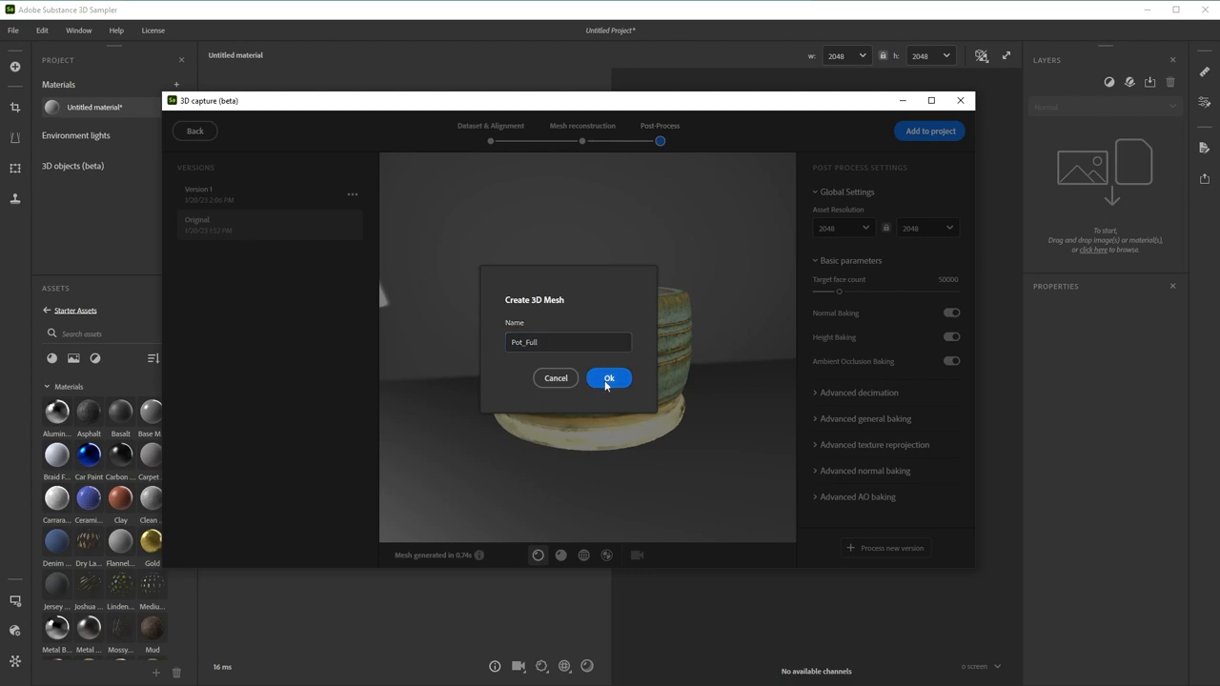
left_click(610, 377)
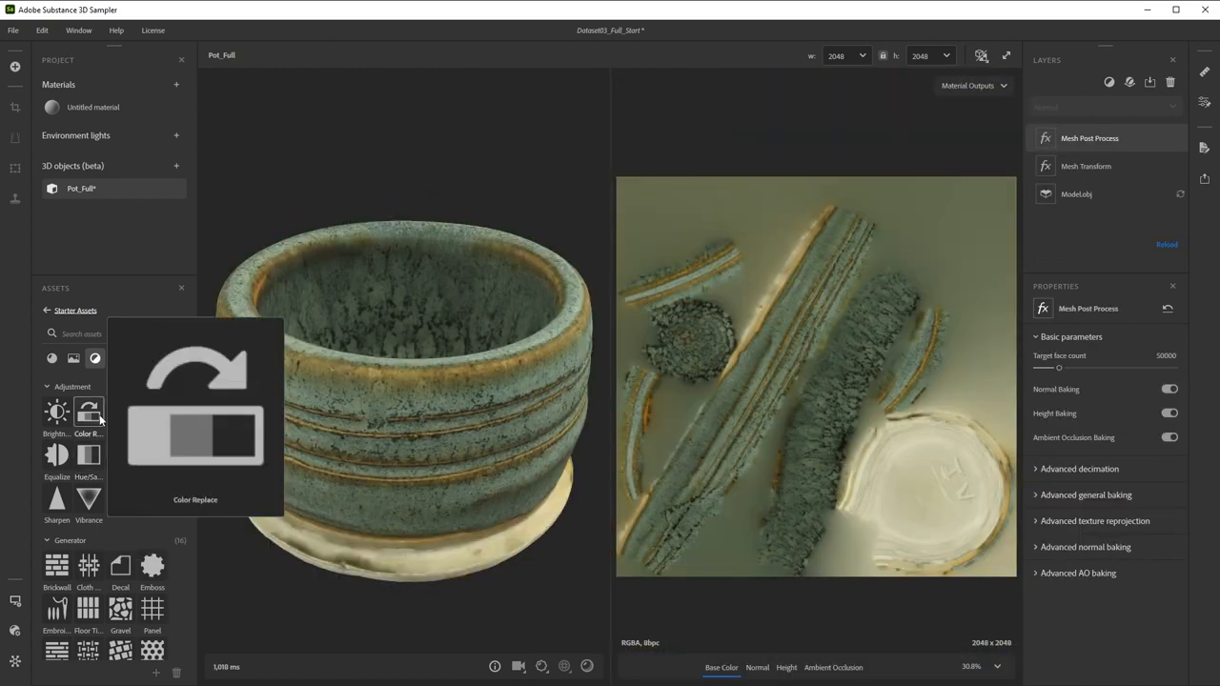
mouse_move(88, 454)
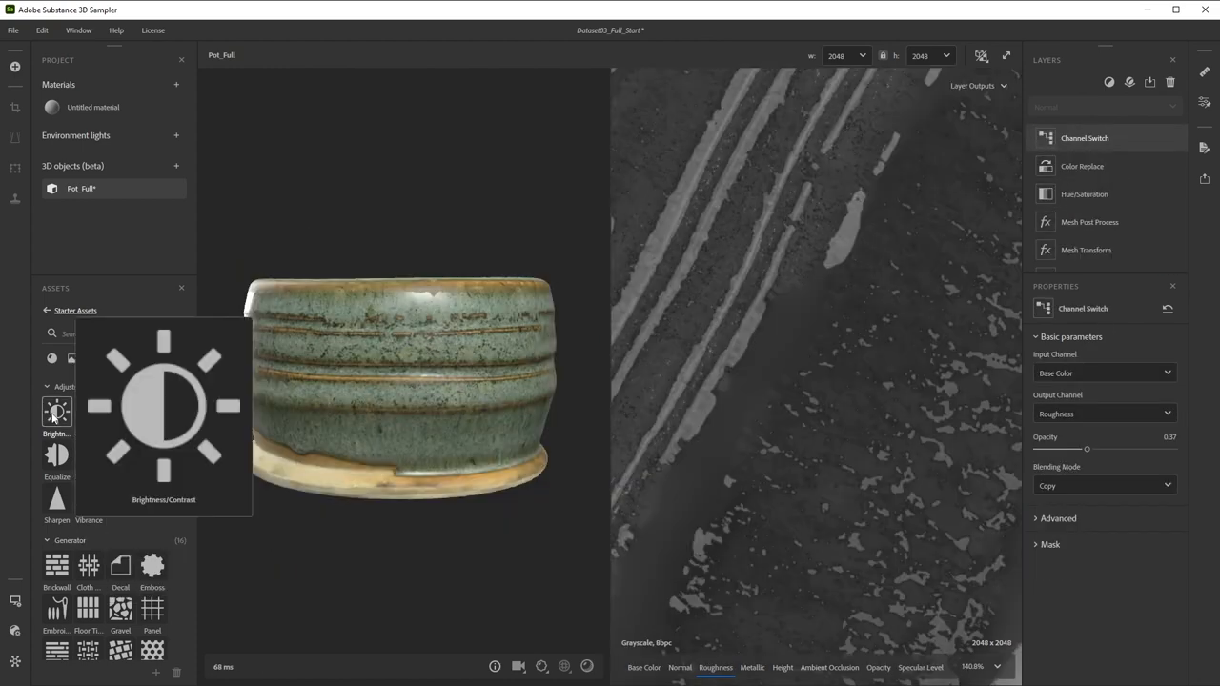
- Add a Channel Switch layer sending Base Color to Roughness above Color Replace
left_click(58, 412)
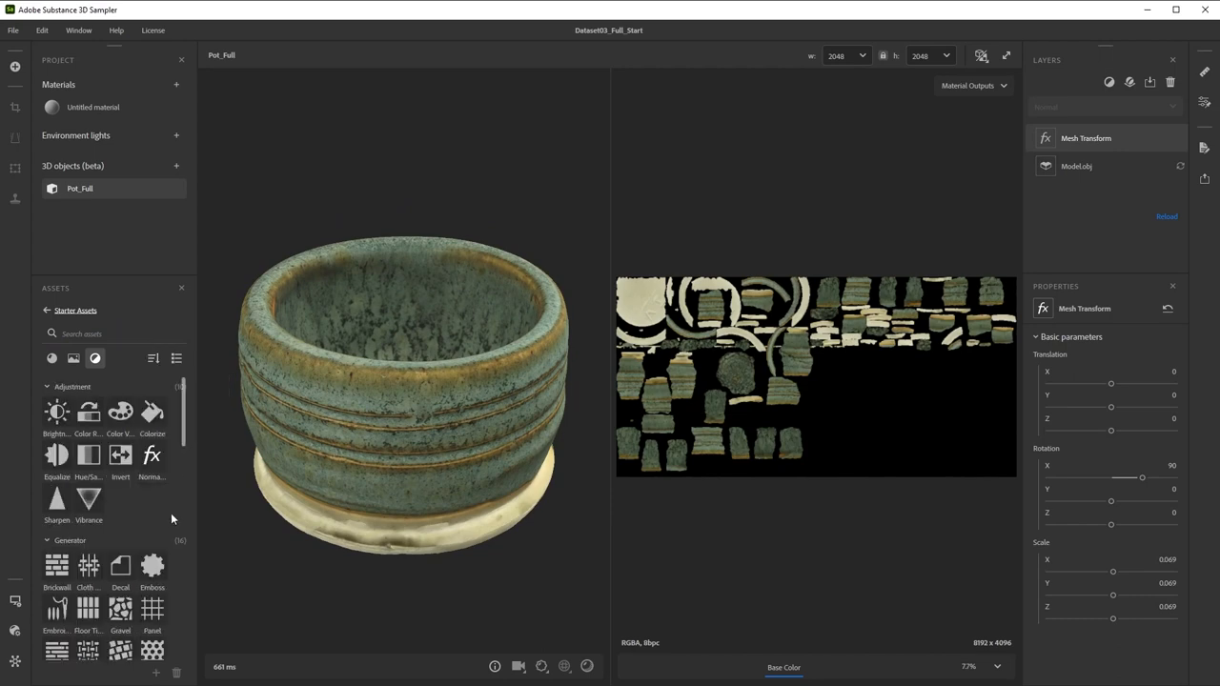
- Adjust the Mesh Transform Rotation X to tilt the pot and show its base
scroll("down", 3)
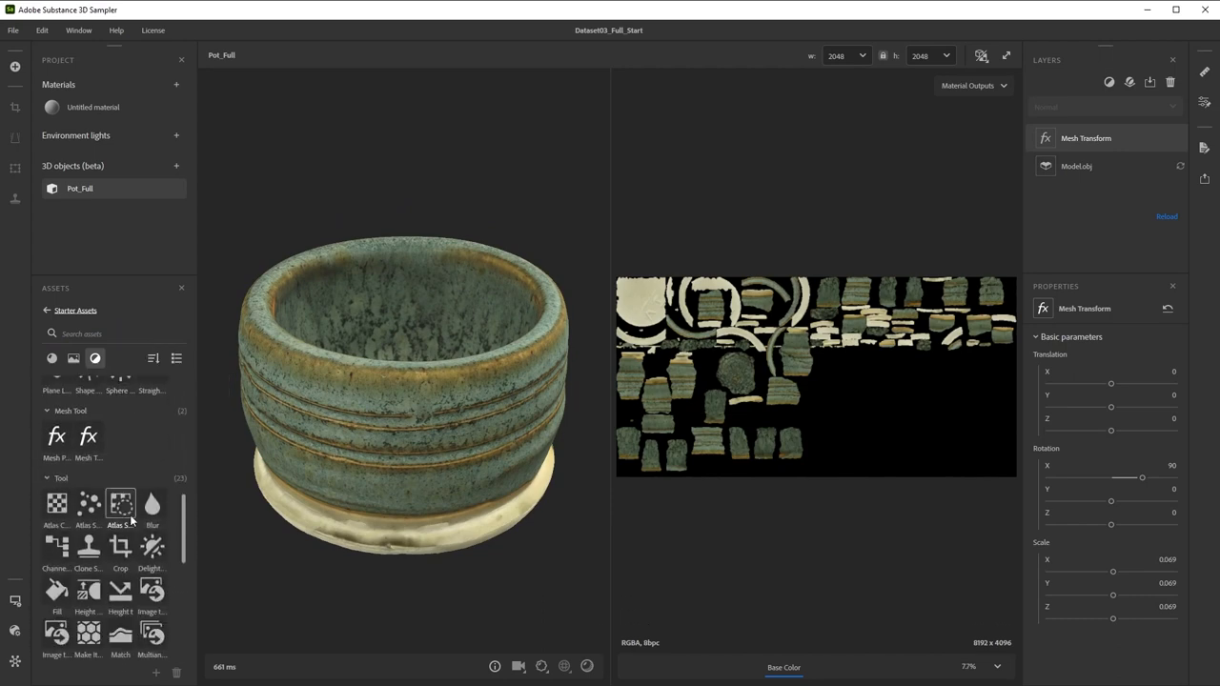
mouse_move(88, 434)
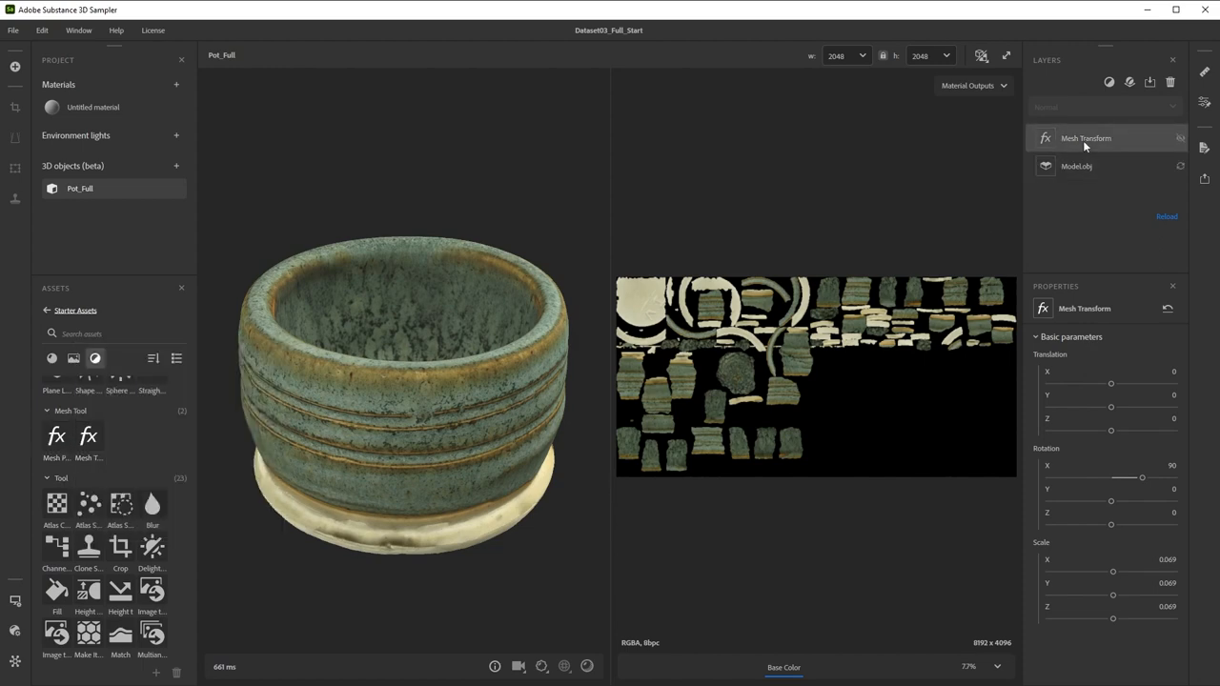
left_click_drag(1125, 477, 1117, 477)
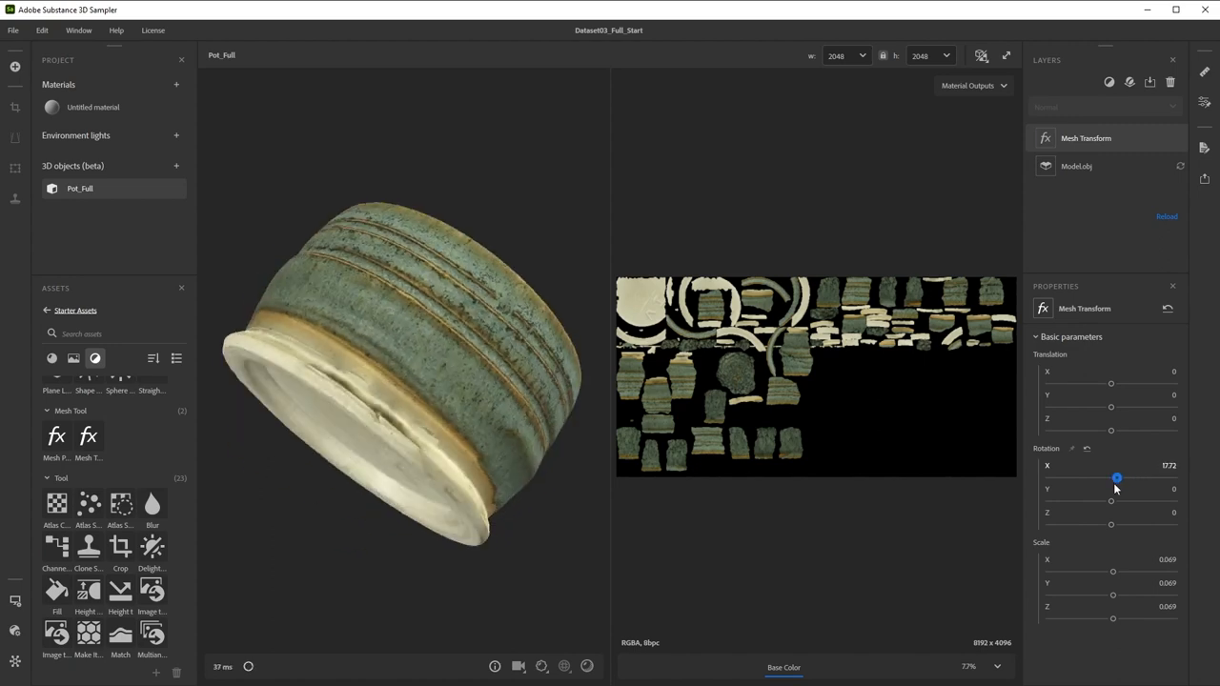
left_click_drag(1117, 477, 1125, 477)
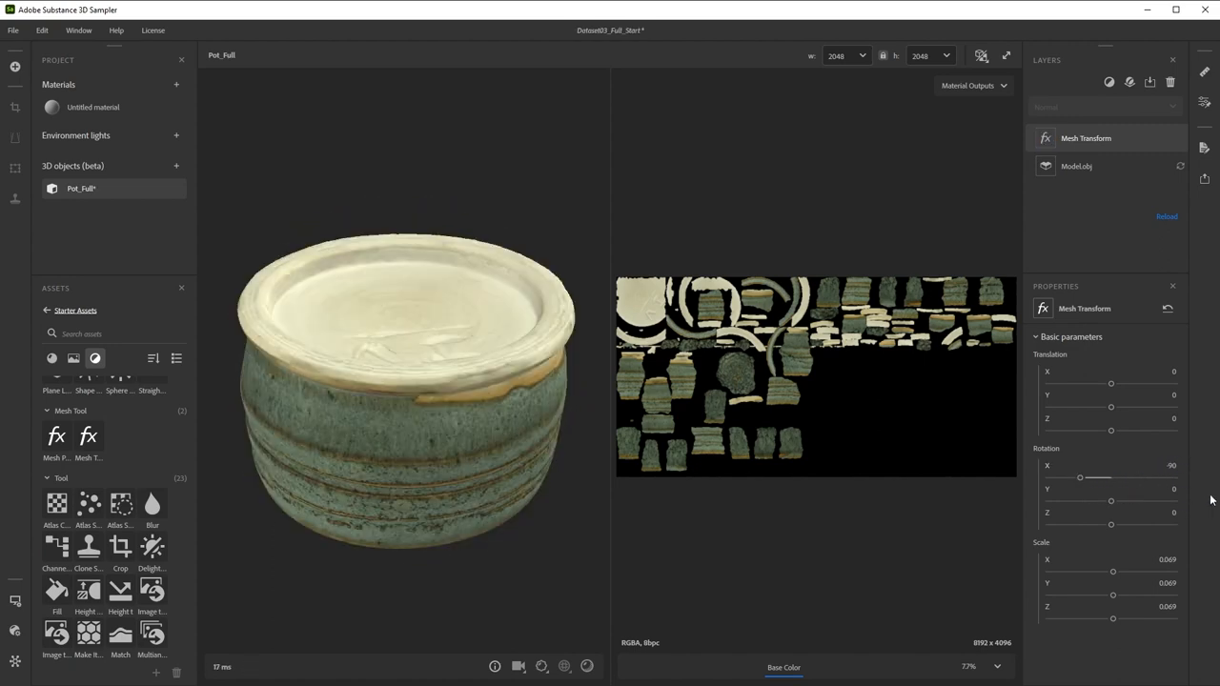
left_click_drag(1079, 477, 1125, 477)
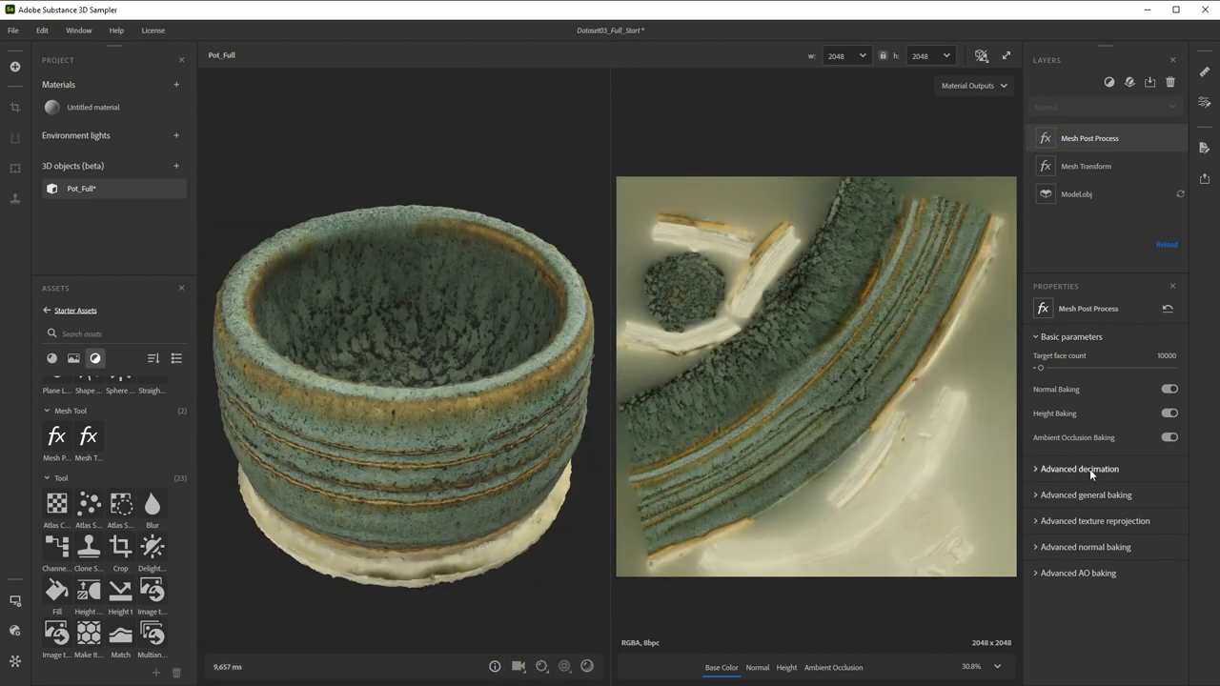
- Review the advanced decimation settings and enter a target face count of 30000
left_click(1079, 469)
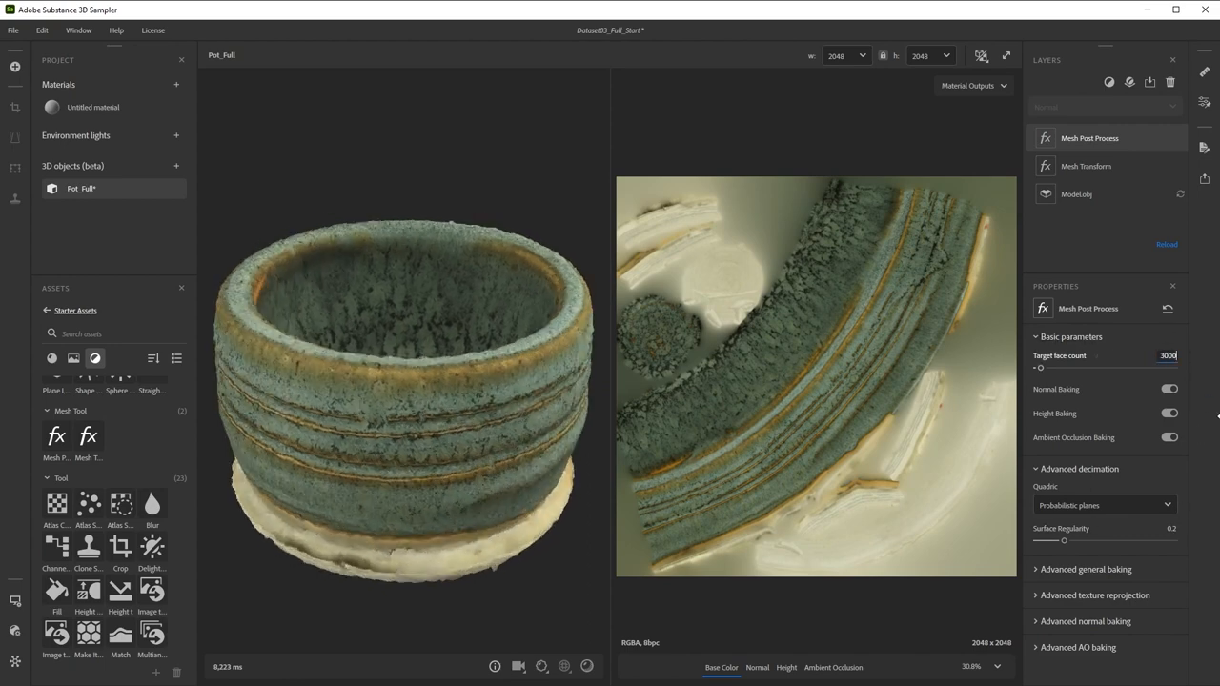
type("30000")
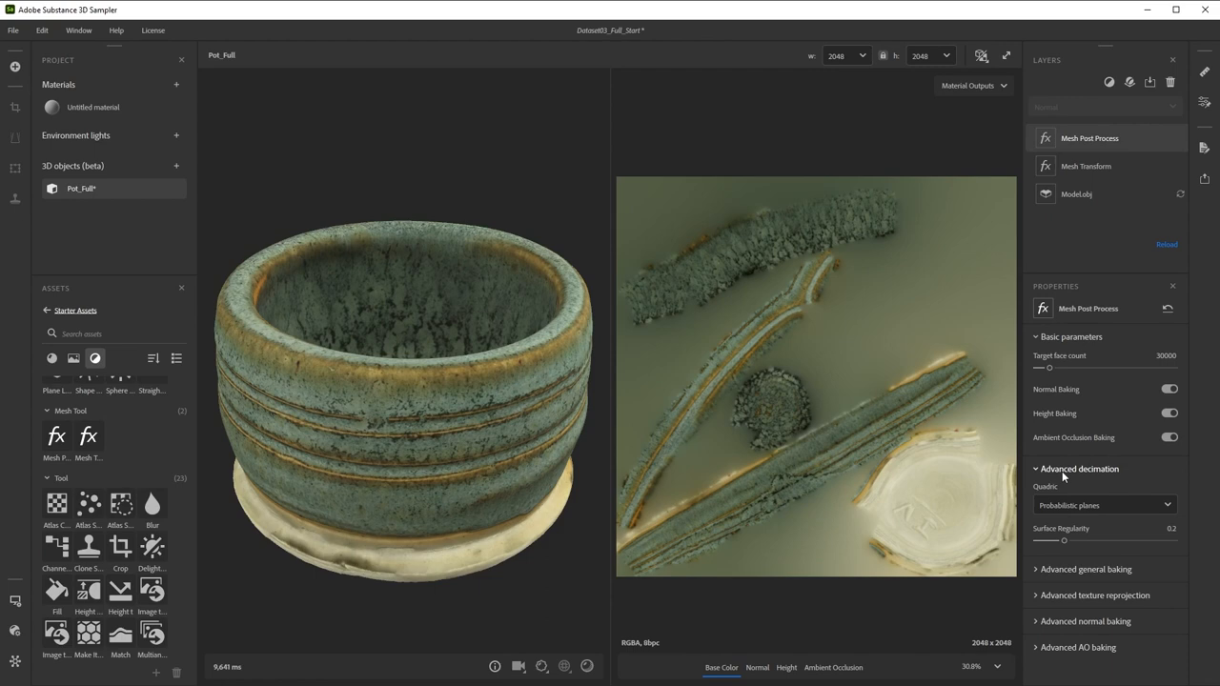
left_click(1079, 469)
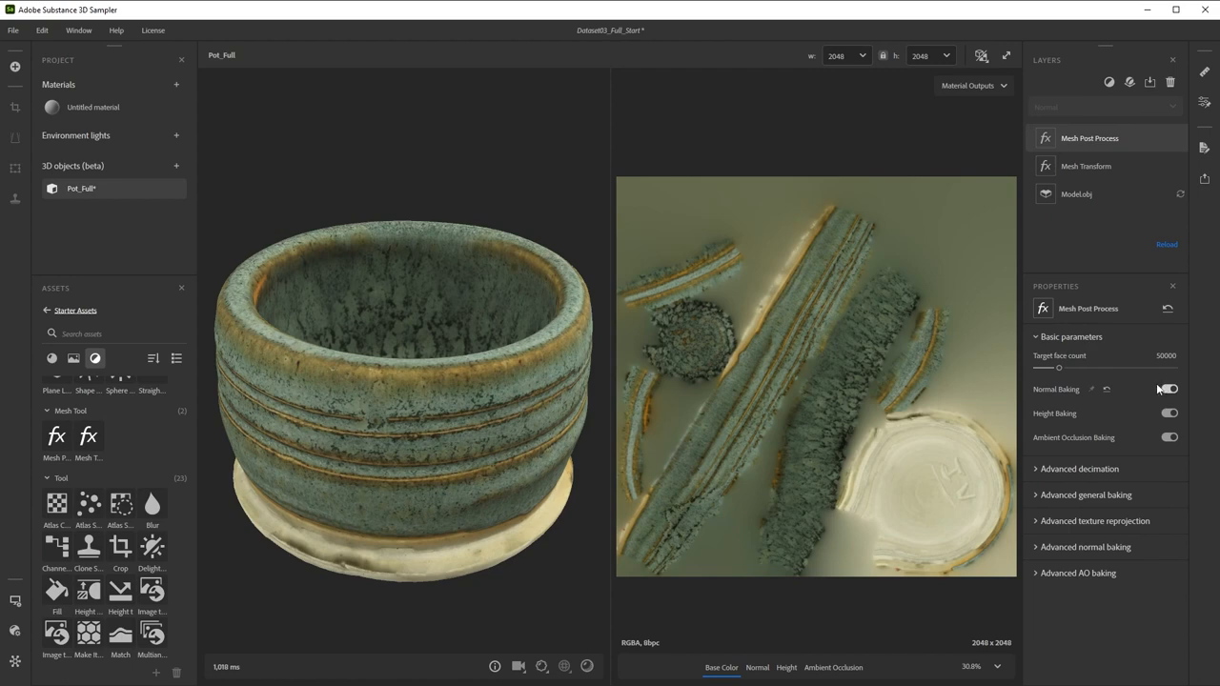
scroll("down", 3)
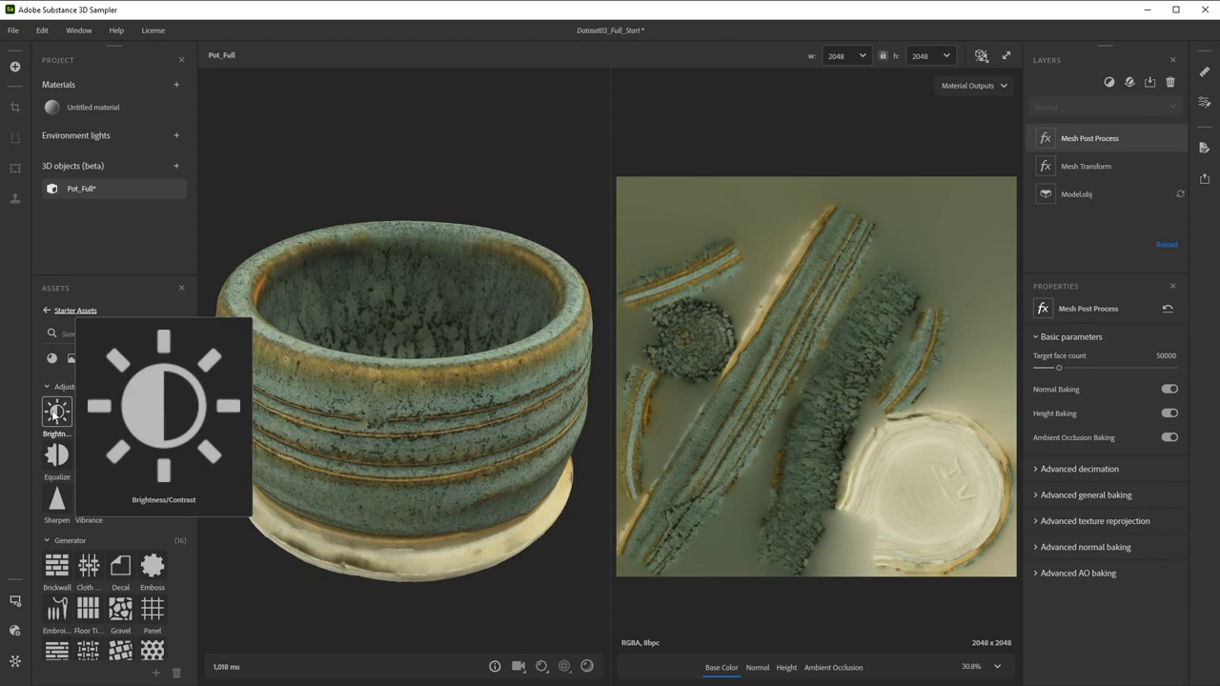
mouse_move(187, 526)
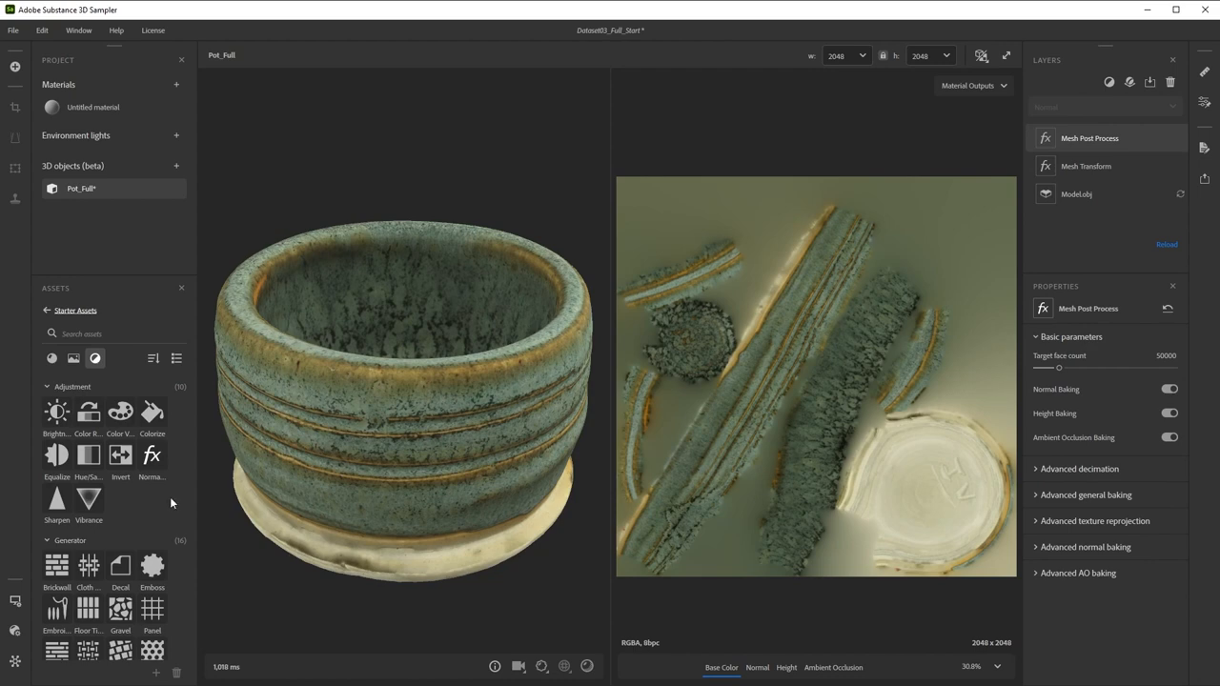
mouse_move(169, 504)
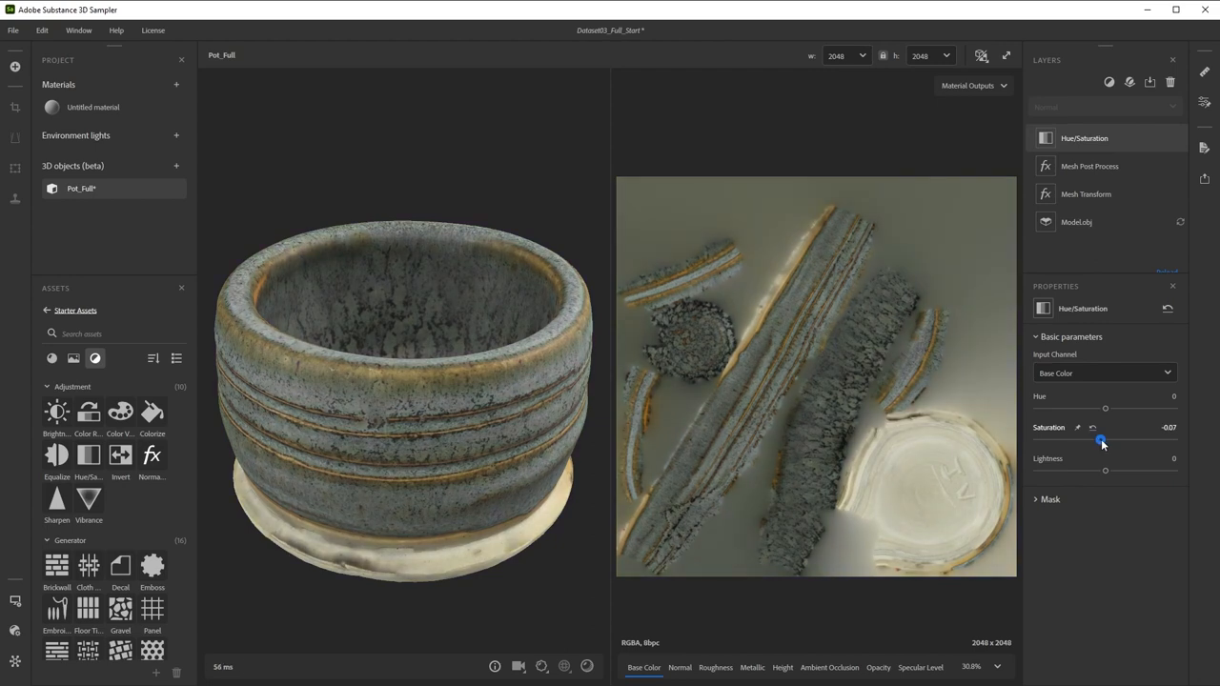
- Lower the glaze saturation slightly and nudge its hue, keeping it green
left_click_drag(1105, 435, 1106, 410)
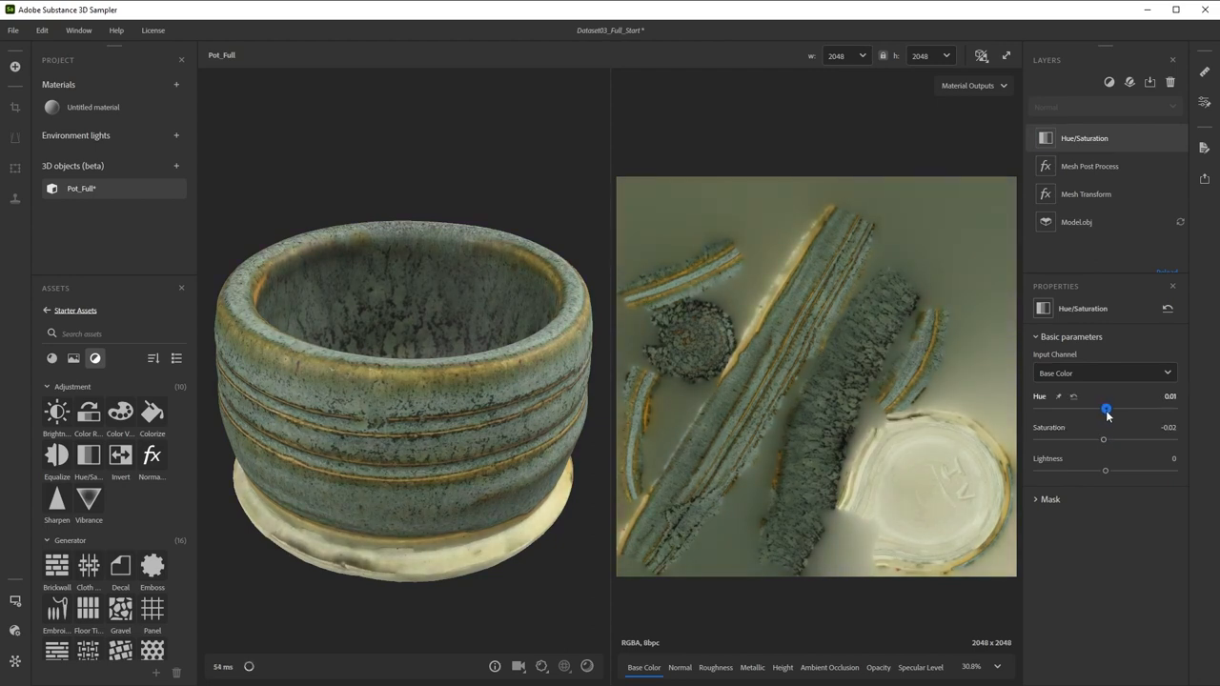
left_click_drag(1110, 410, 1106, 410)
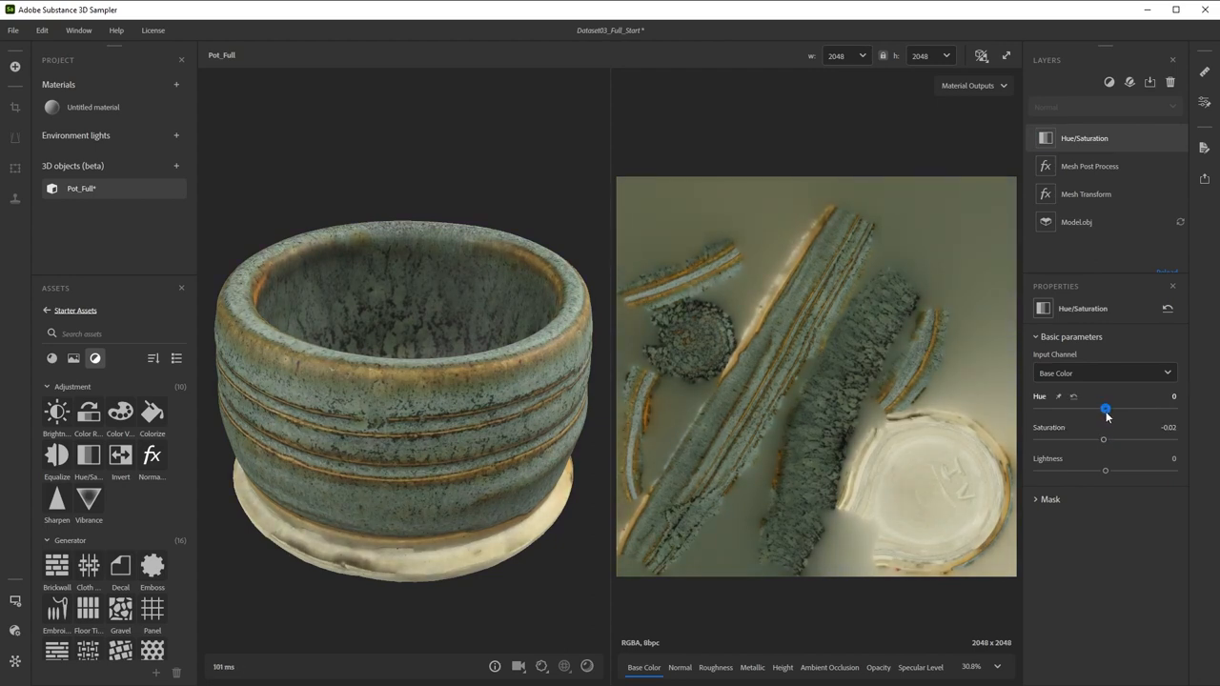
left_click_drag(1106, 408, 1104, 408)
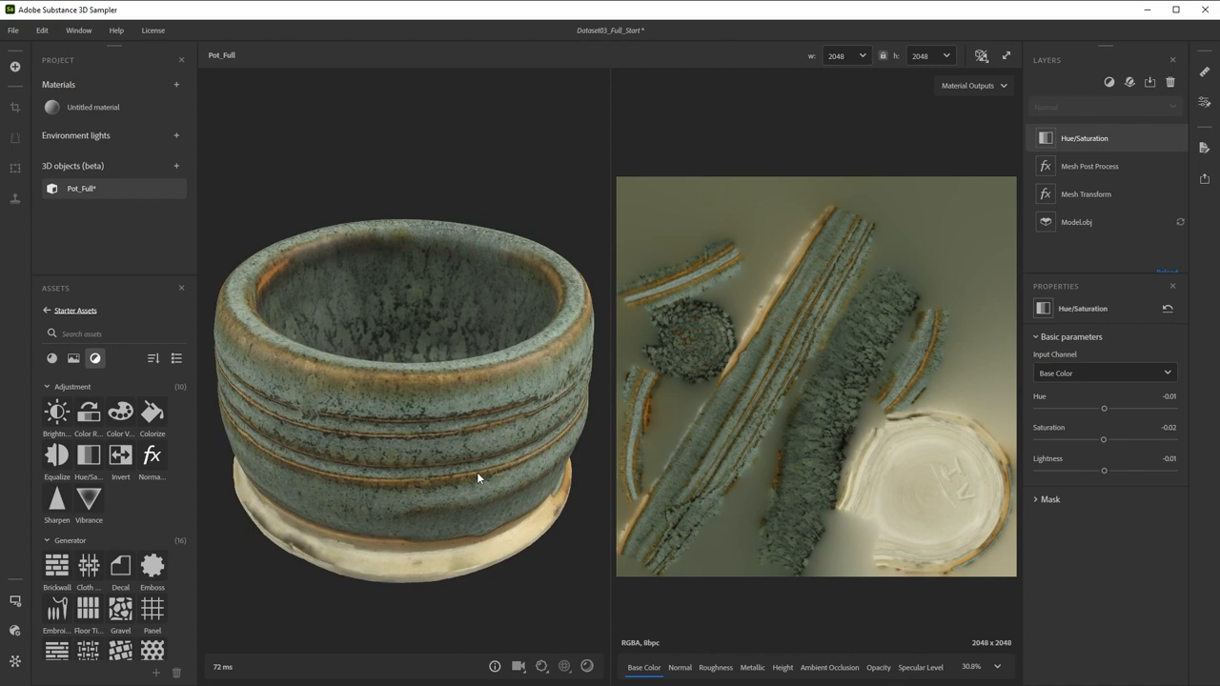
mouse_move(88, 412)
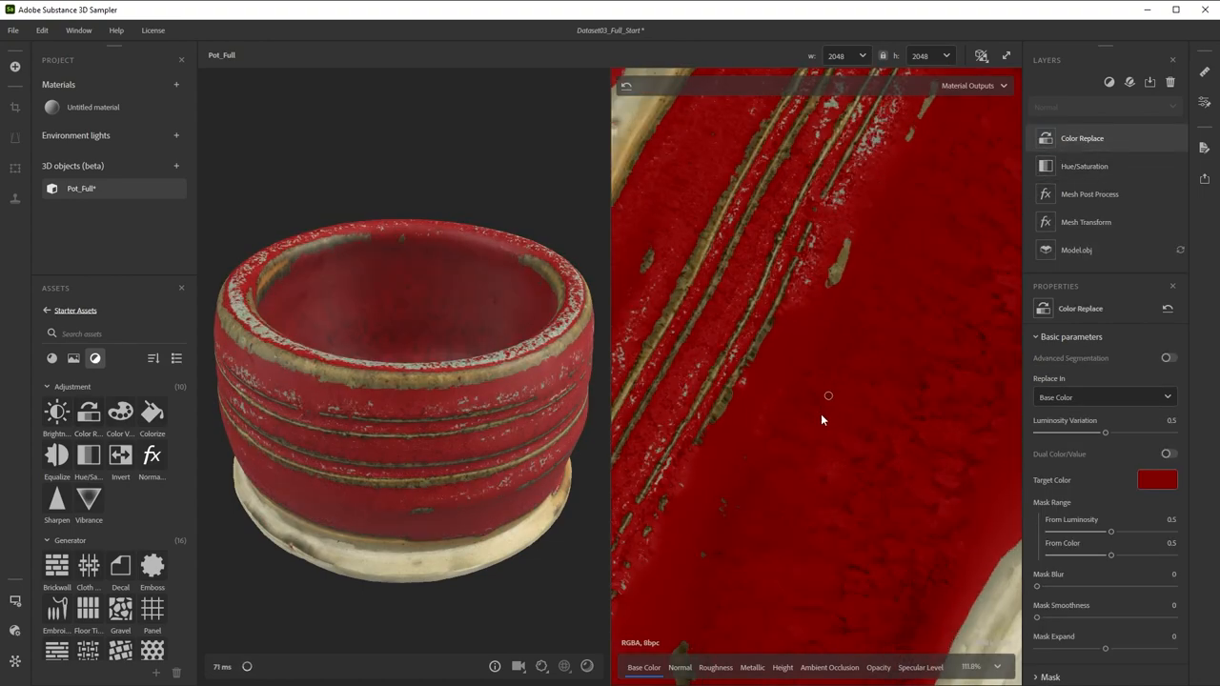
- Show roughness in the 2D view, set Replace In to Roughness and enable advanced segmentation
left_click(972, 85)
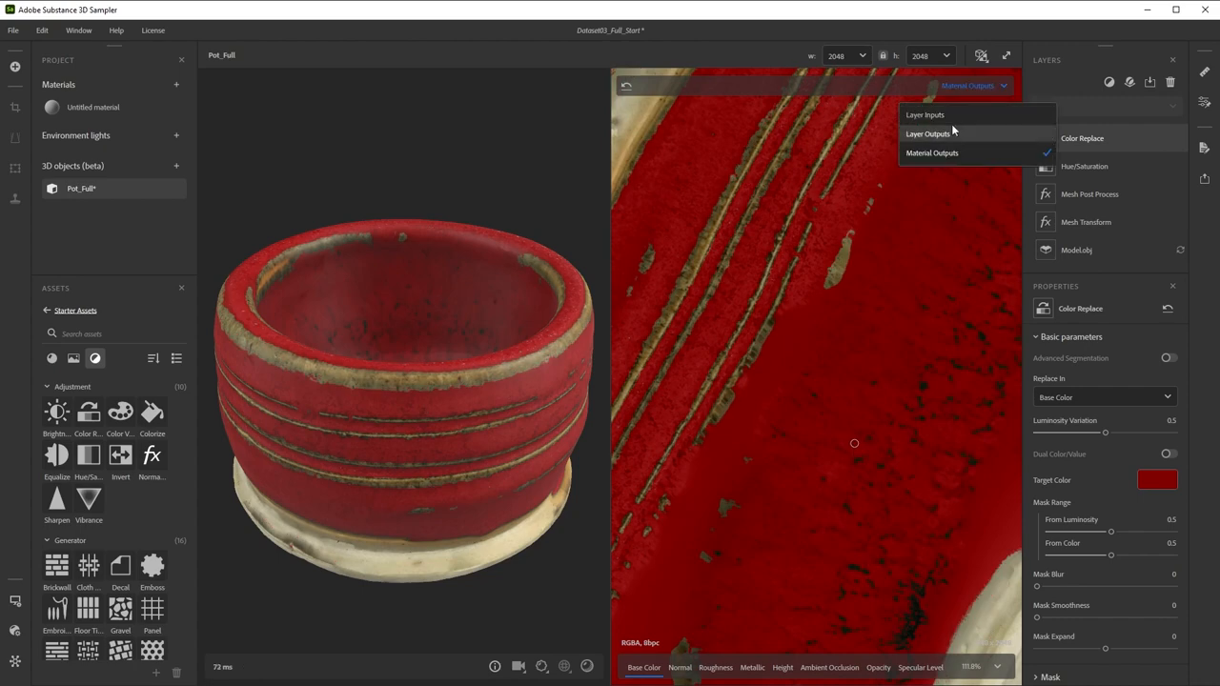
left_click(925, 115)
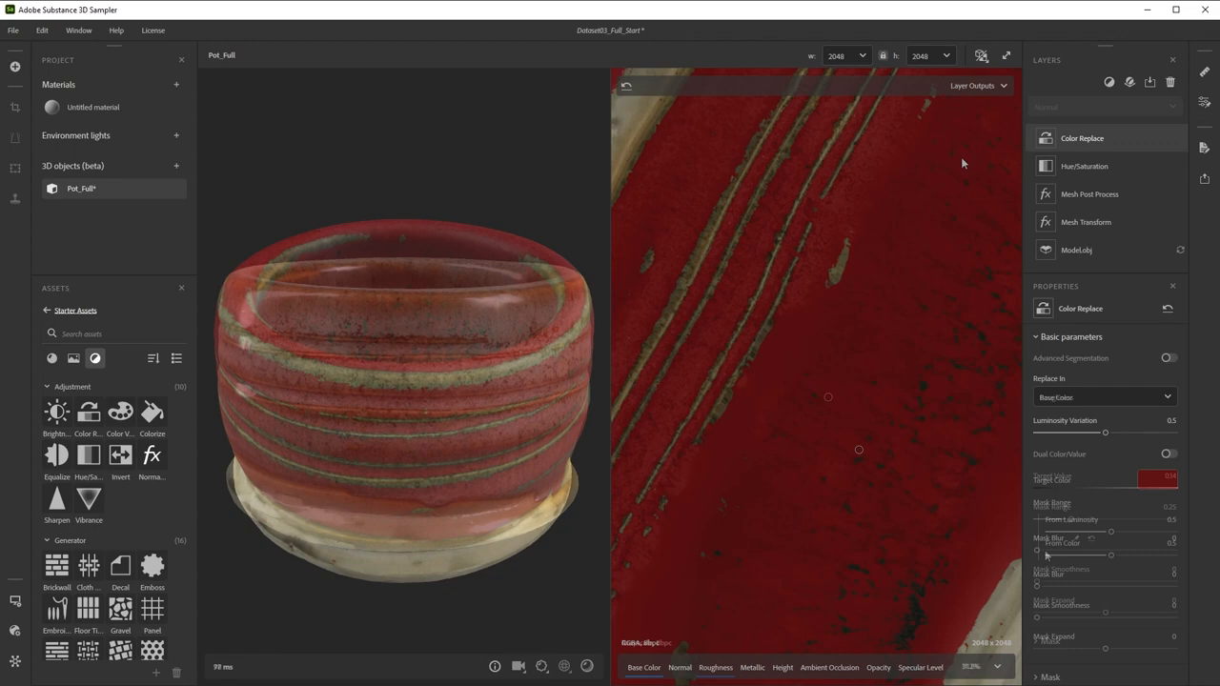
left_click(1106, 397)
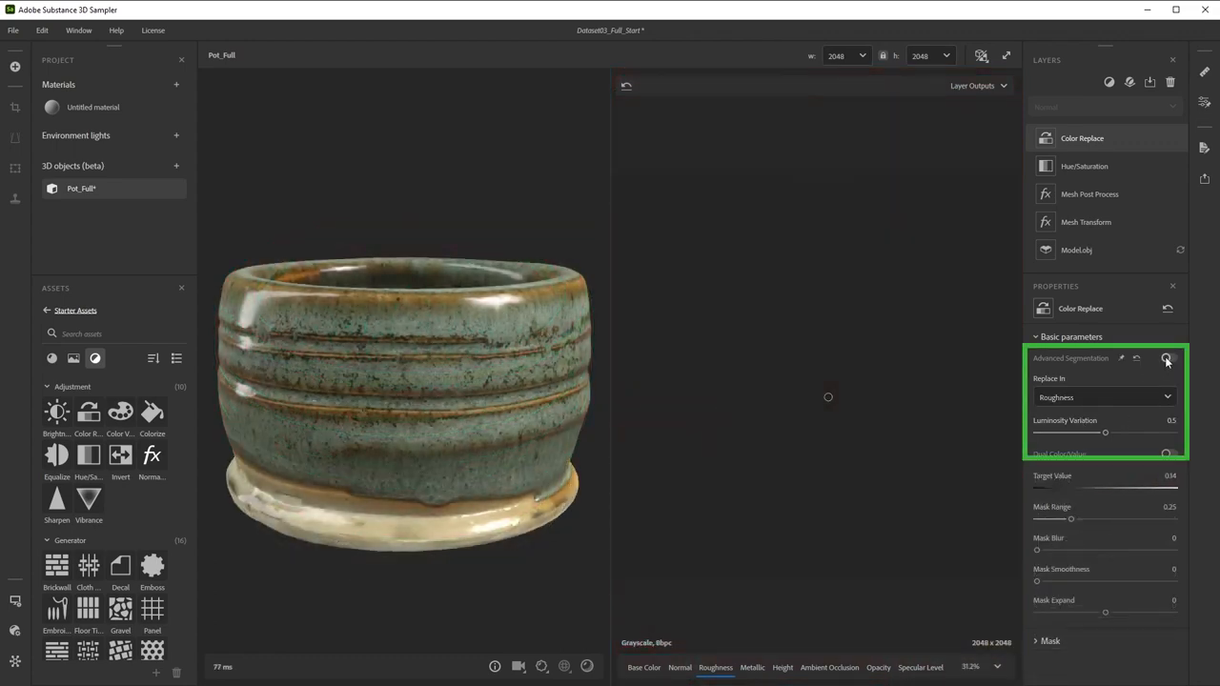
left_click(1170, 358)
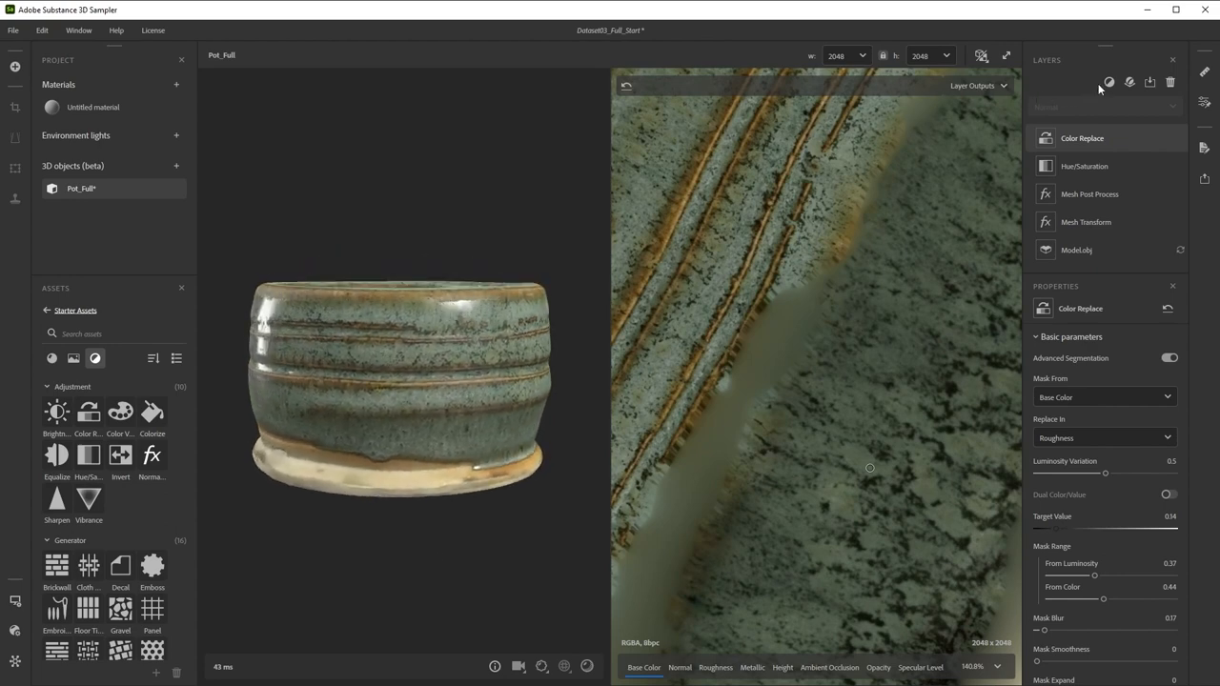
left_click(1109, 84)
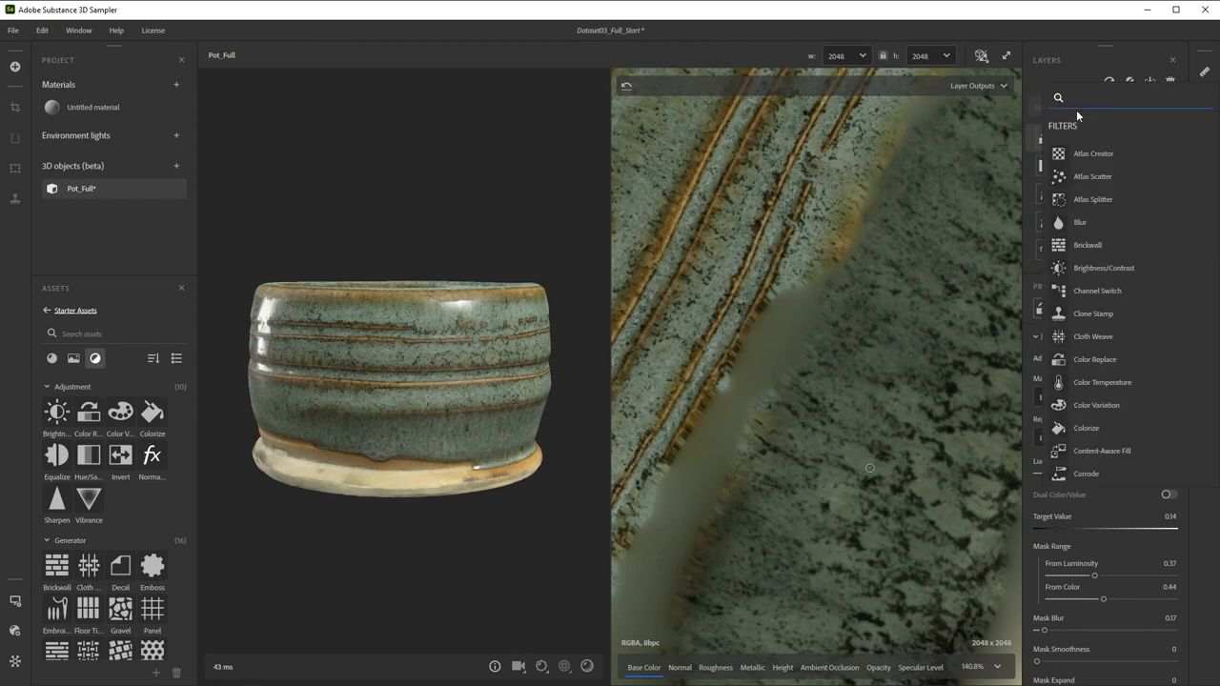
- Add a Channel Switch filter outputting to Roughness and change its blending mode
type("channel")
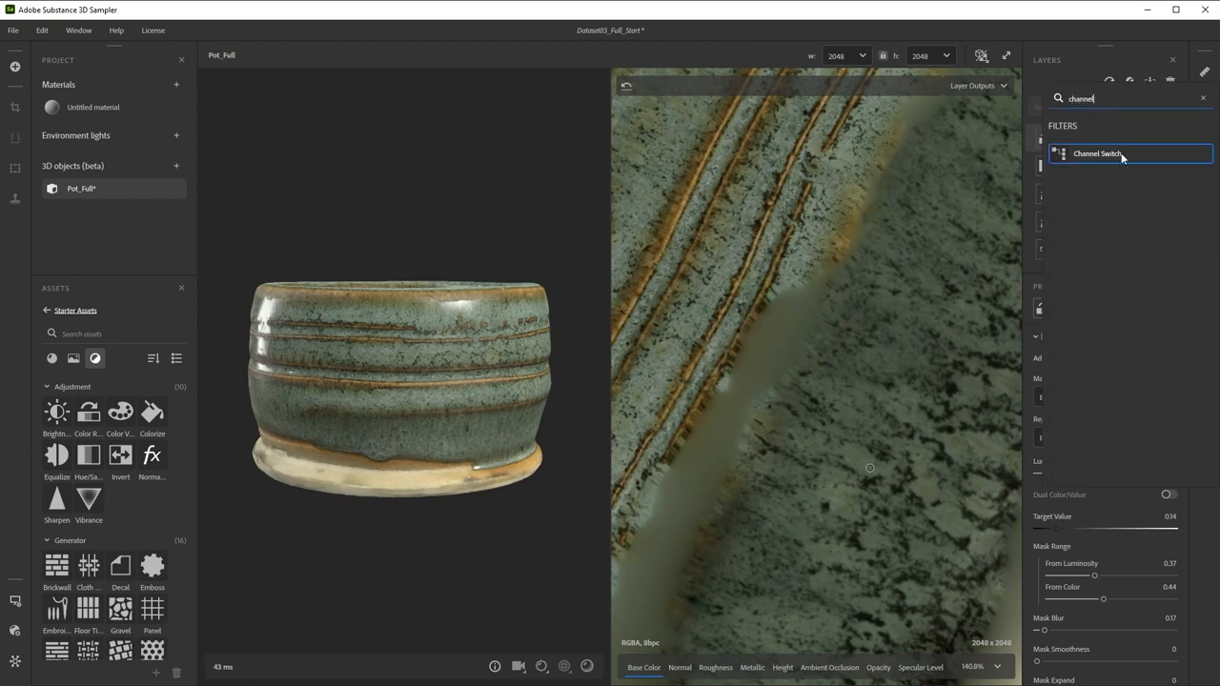
left_click(1098, 152)
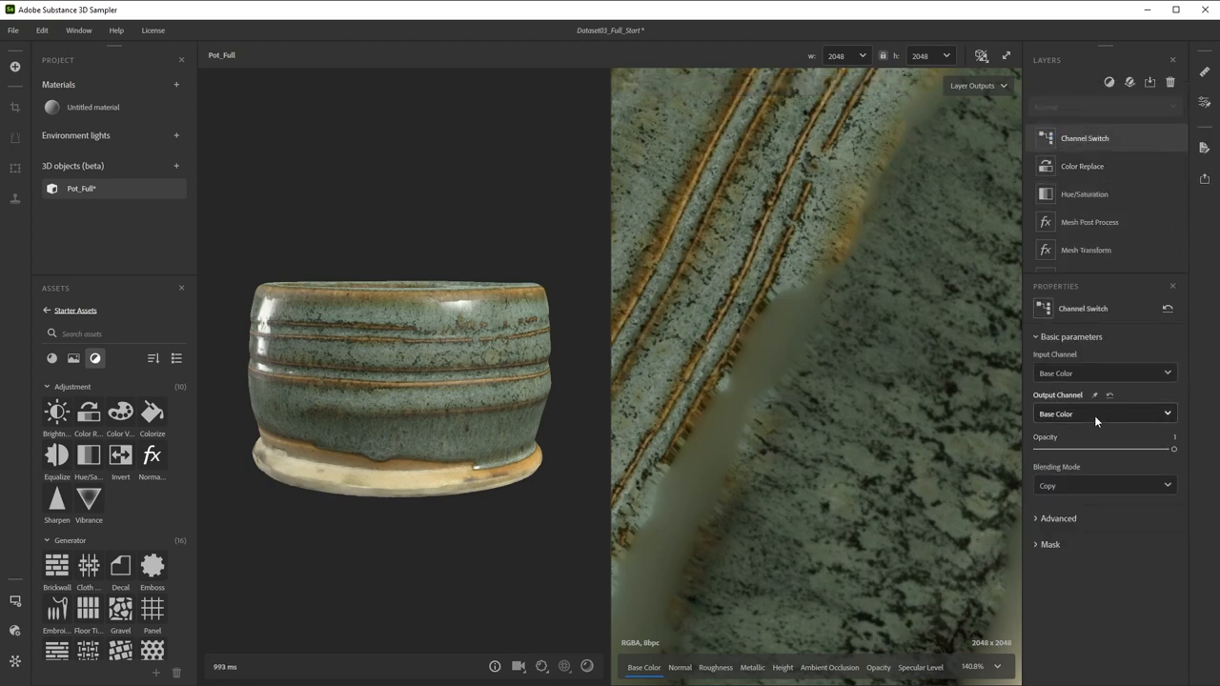
left_click(1104, 414)
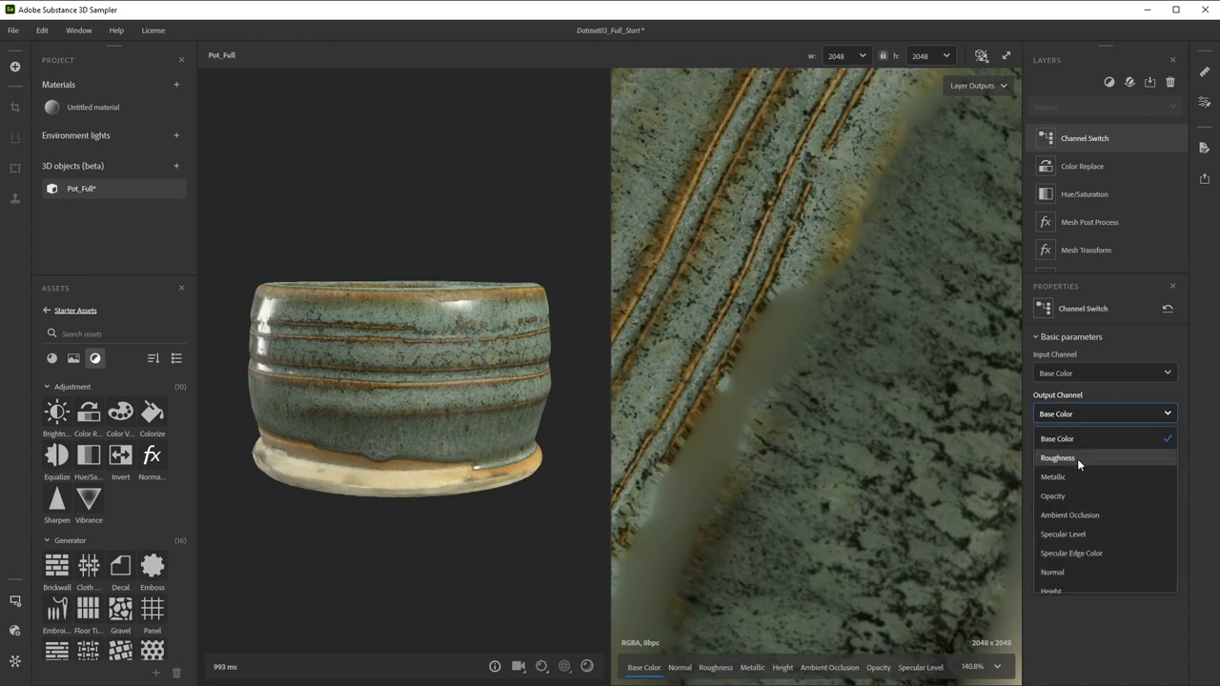
left_click(1058, 457)
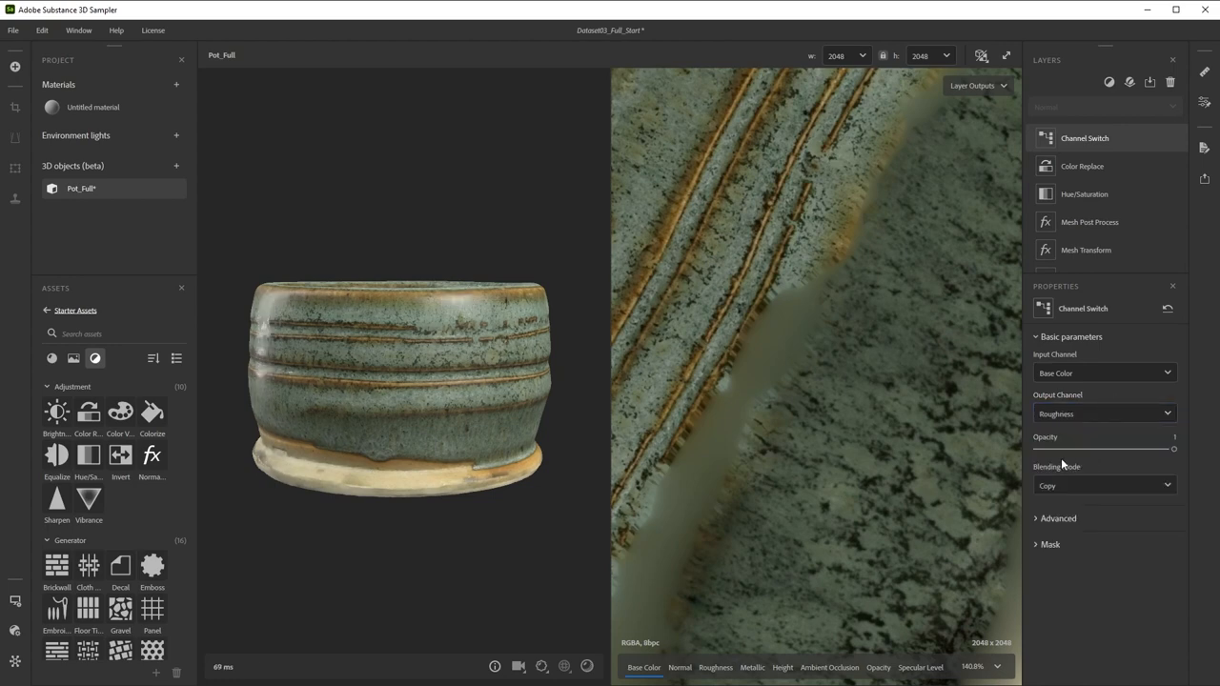
left_click(1104, 486)
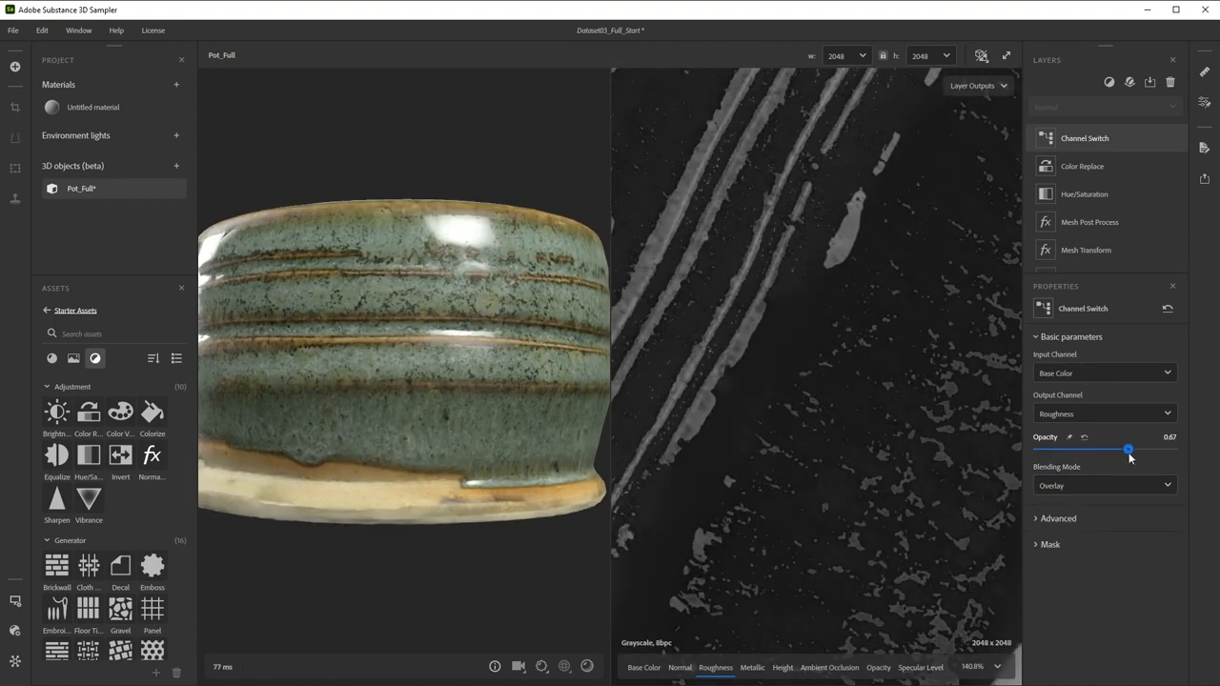
- Bring the Channel Switch opacity down to a low value around 0.28
left_click_drag(1128, 448, 1072, 448)
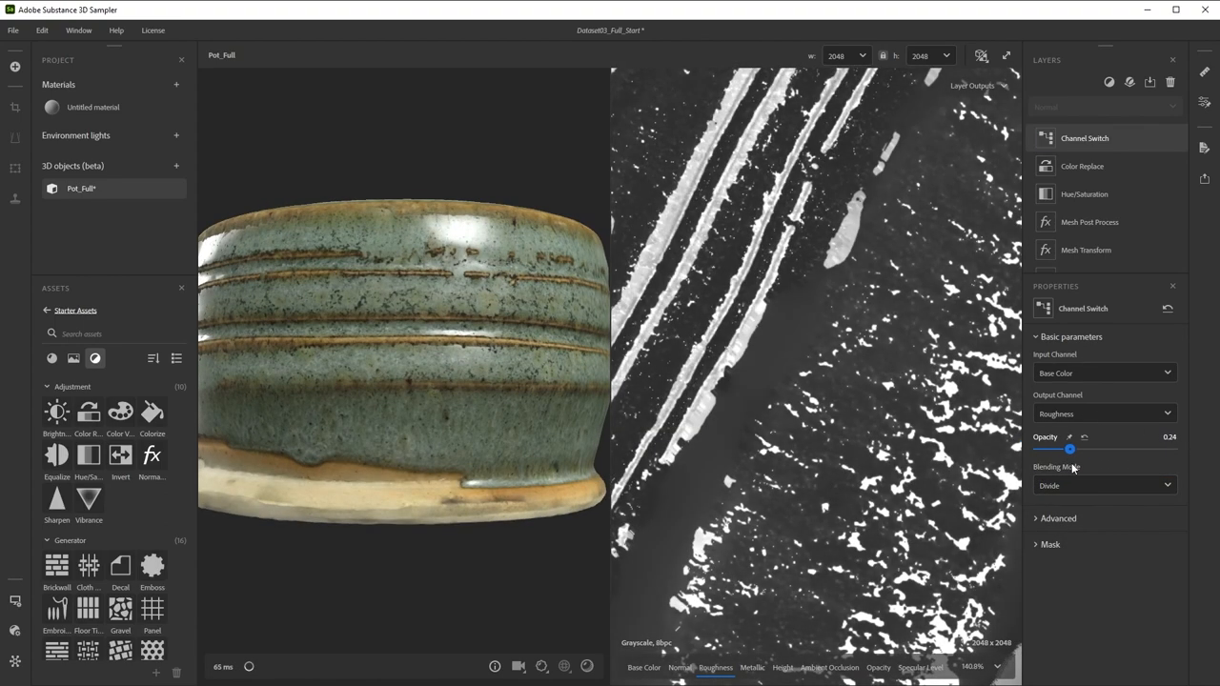
left_click_drag(1069, 448, 1081, 448)
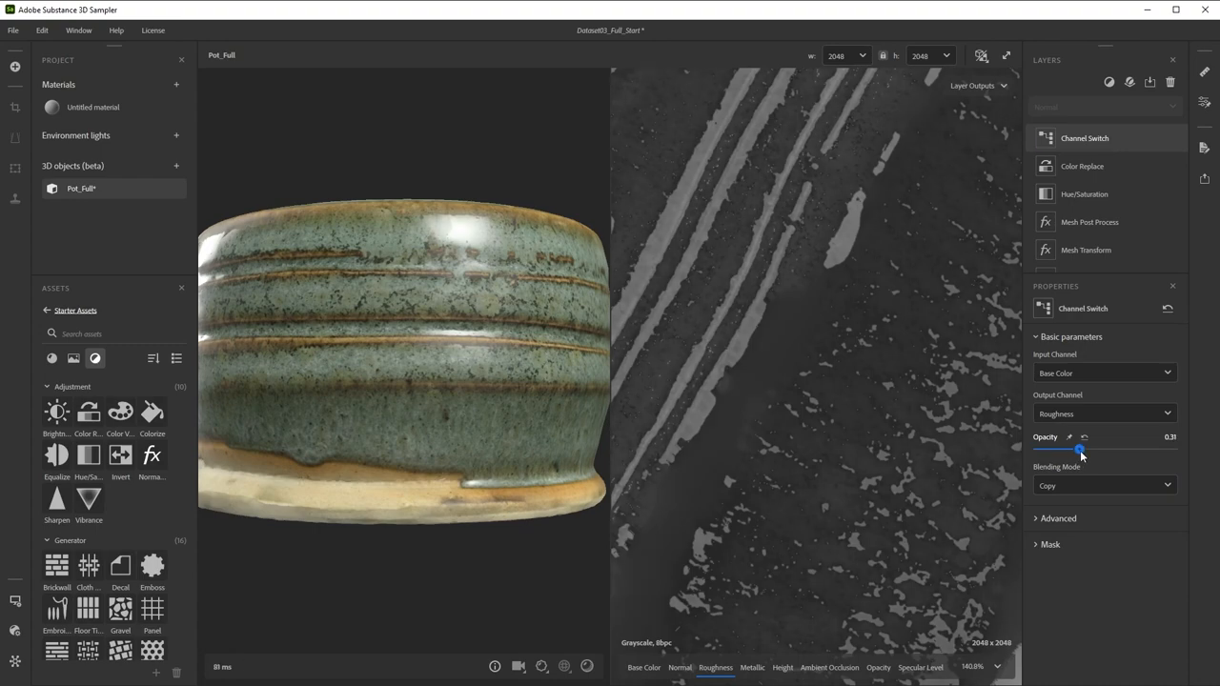
left_click_drag(1080, 450, 1087, 450)
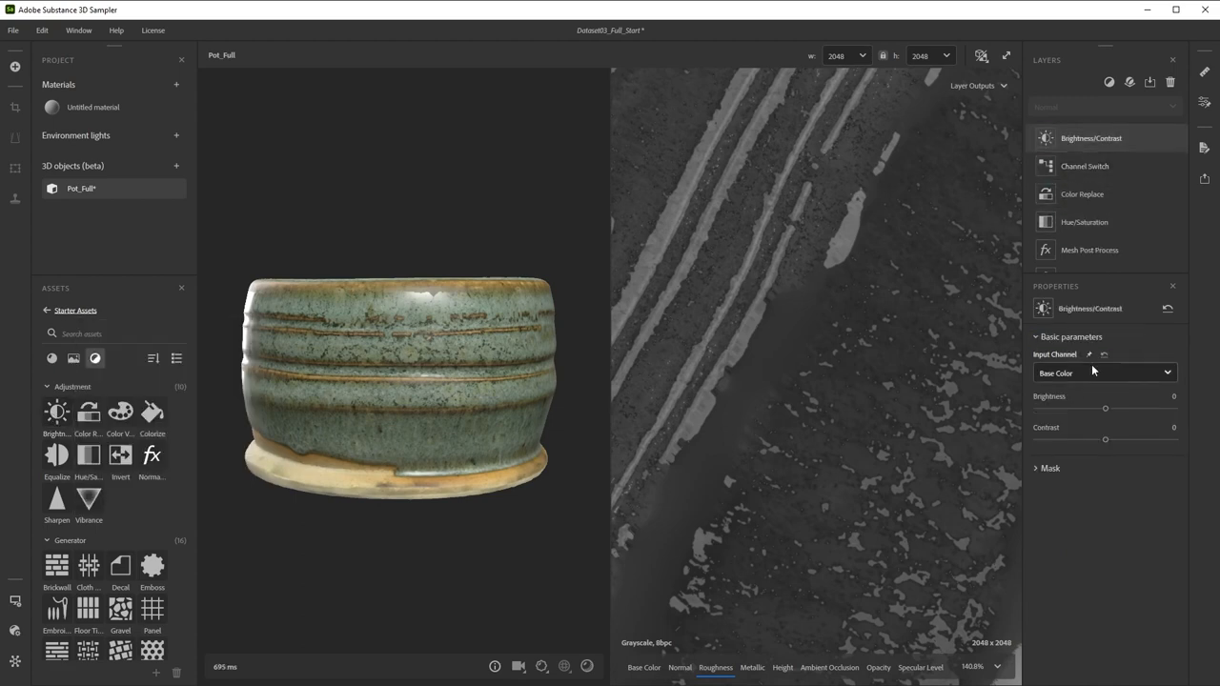
- Set the Brightness/Contrast input channel to Roughness and raise contrast slightly
left_click(1106, 371)
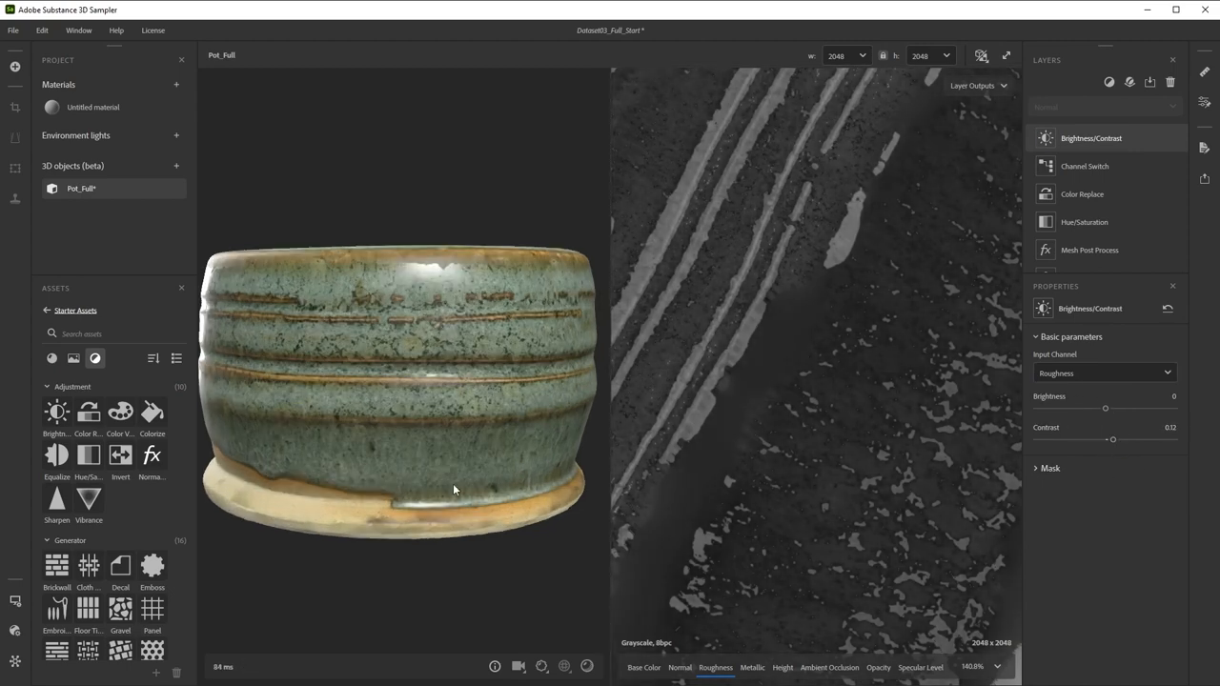
left_click_drag(1106, 408, 1109, 408)
type("c")
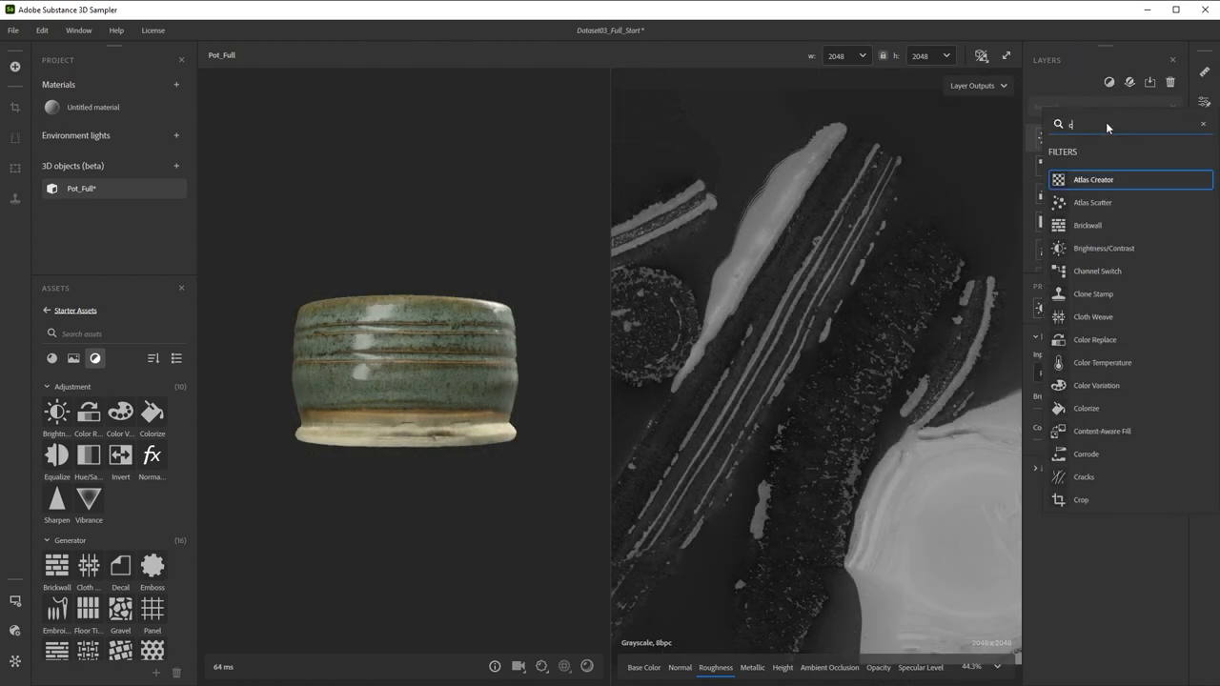
- Add a Clone Stamp filter and switch the viewport to 2D only
left_click(1094, 294)
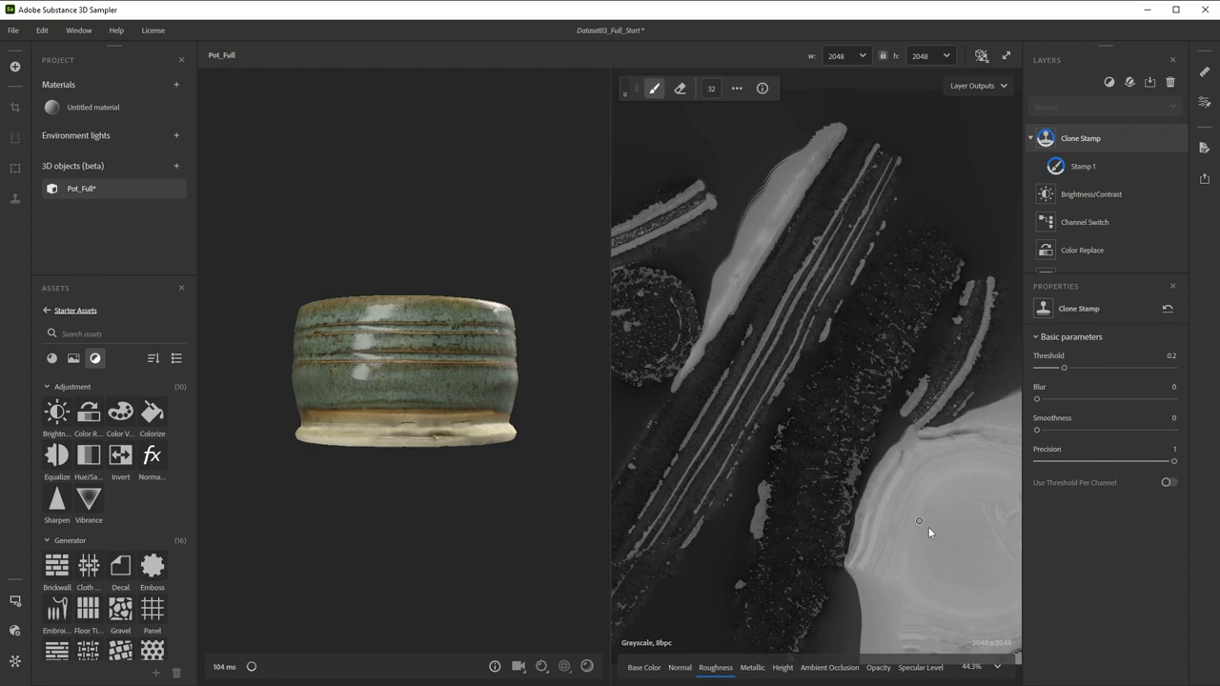
left_click(980, 54)
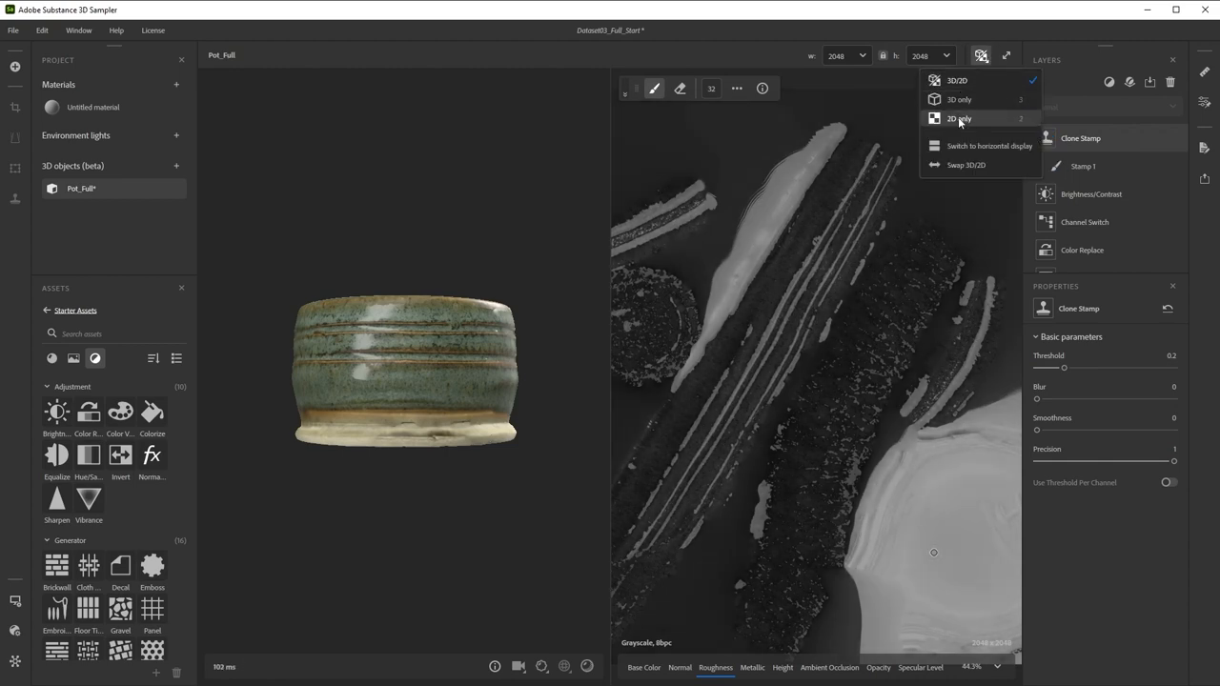
left_click(959, 118)
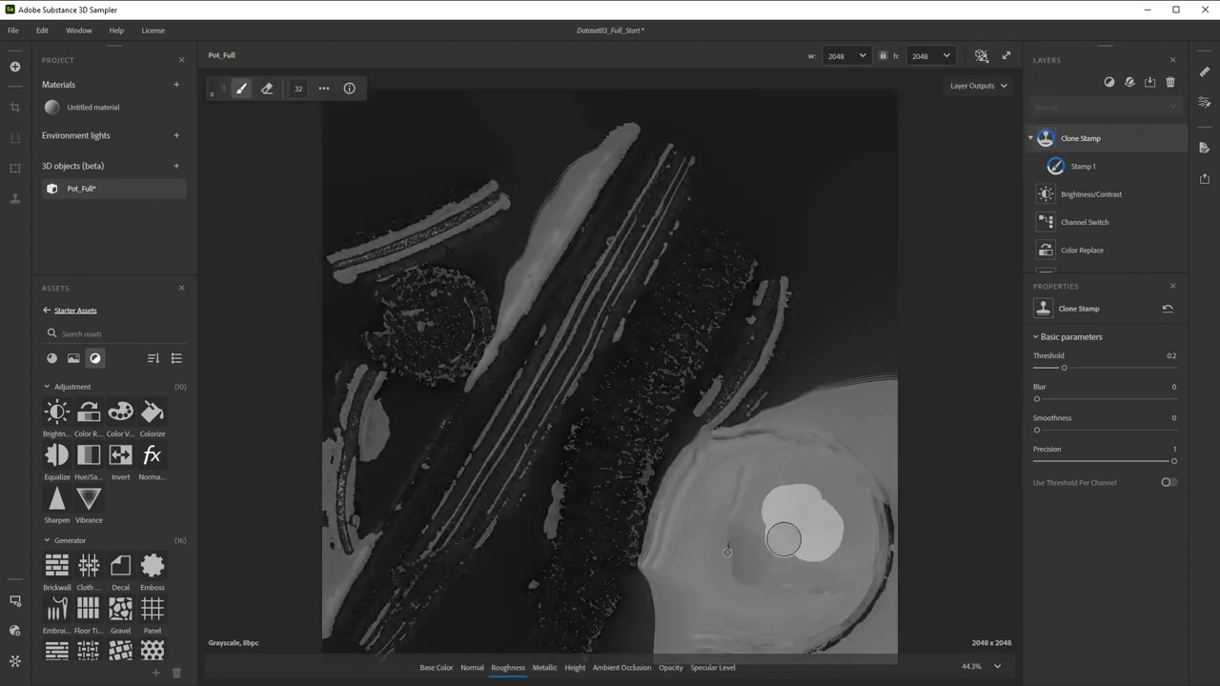
- Stamp texture over the bright round blotch and soften it with about 0.22 blur
left_click_drag(1064, 368, 1037, 368)
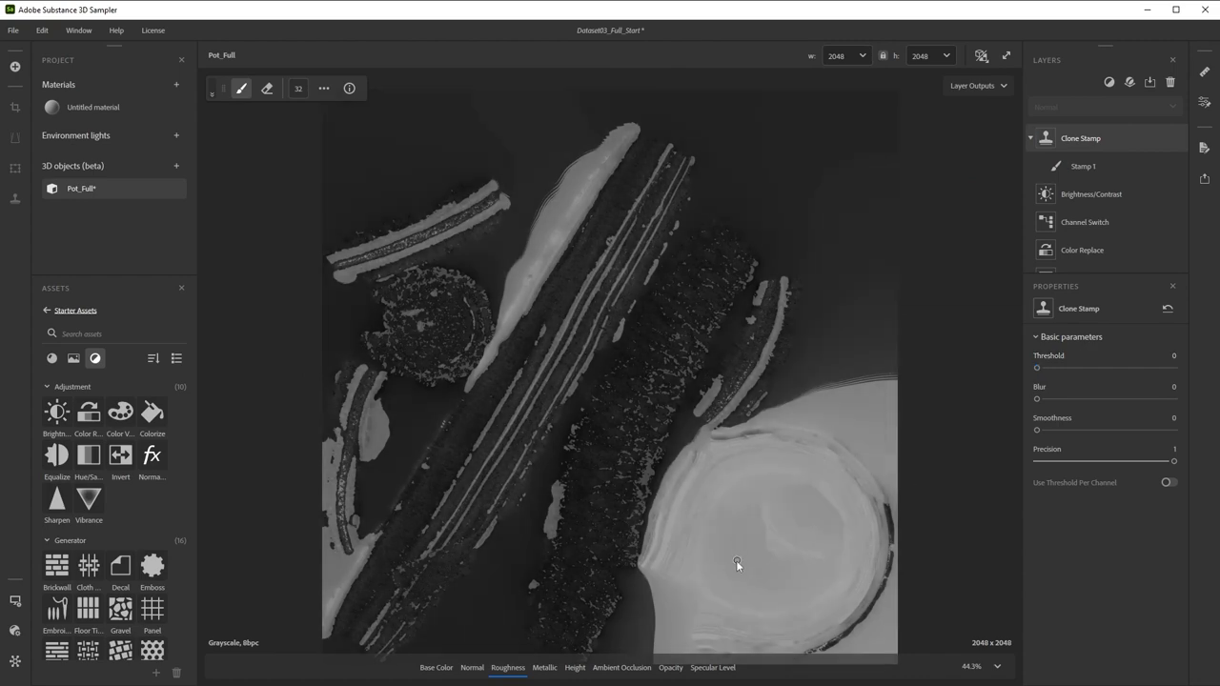
left_click_drag(1037, 399, 1047, 399)
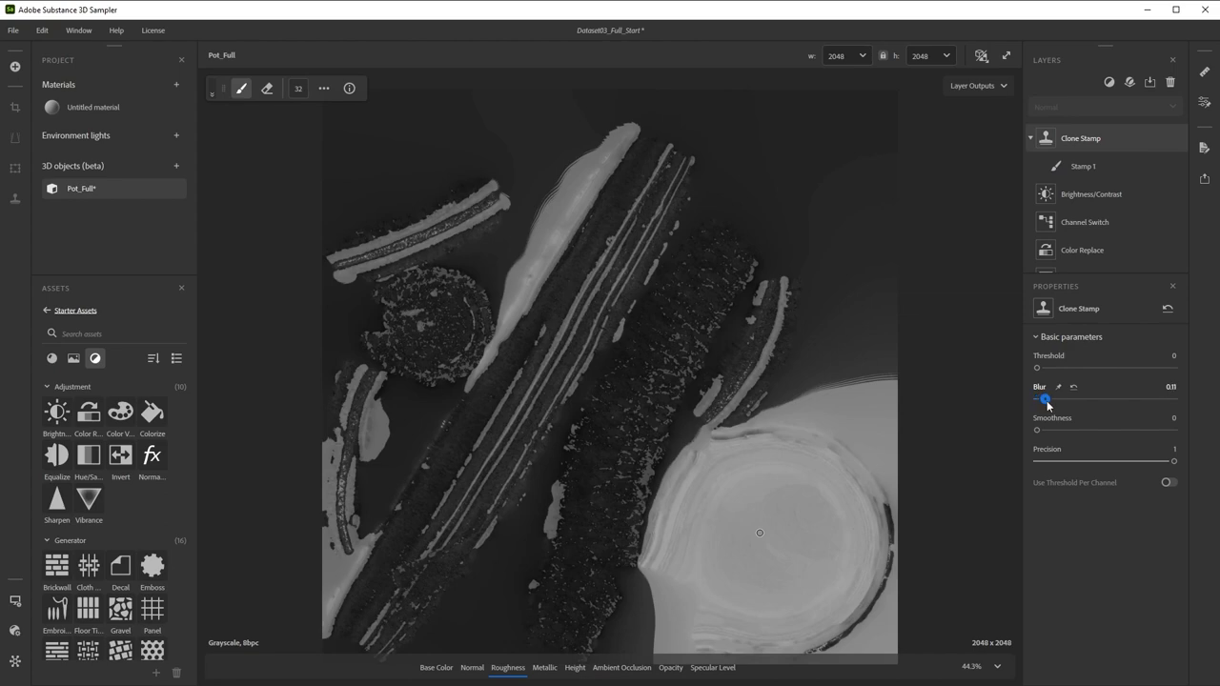
left_click_drag(1044, 398, 1072, 398)
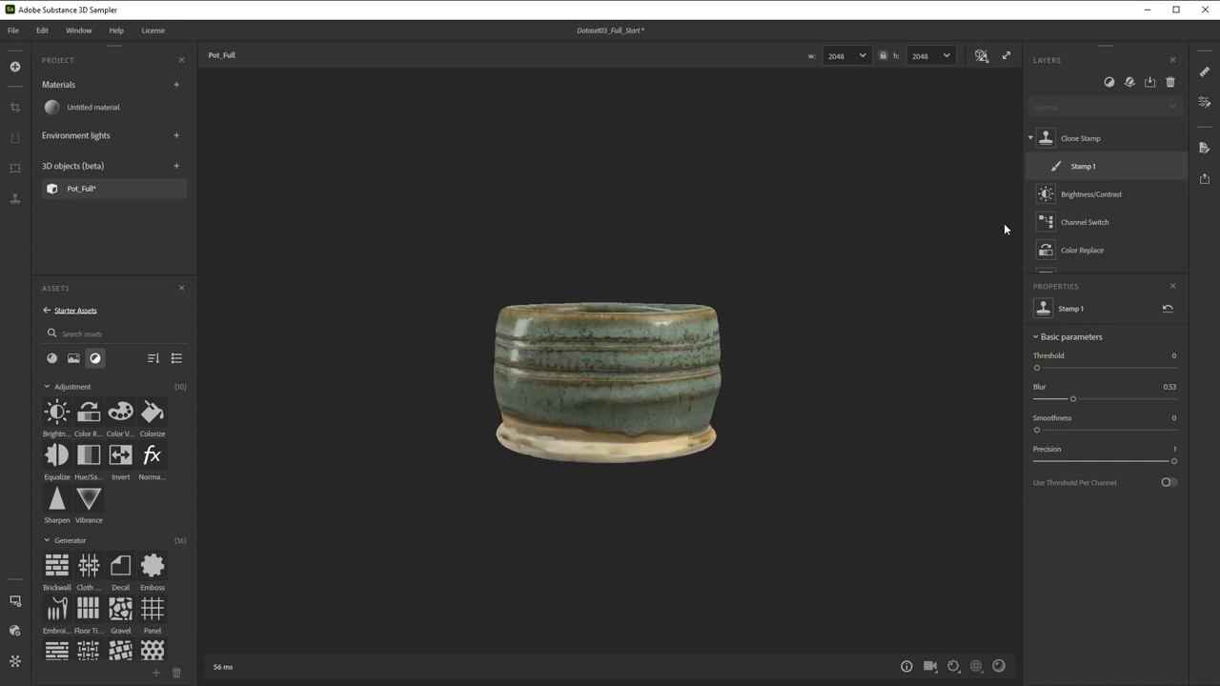
- Export the pot as Pot_Full with mesh and material channels, sending it to Substance 3D Stager
left_click(1205, 180)
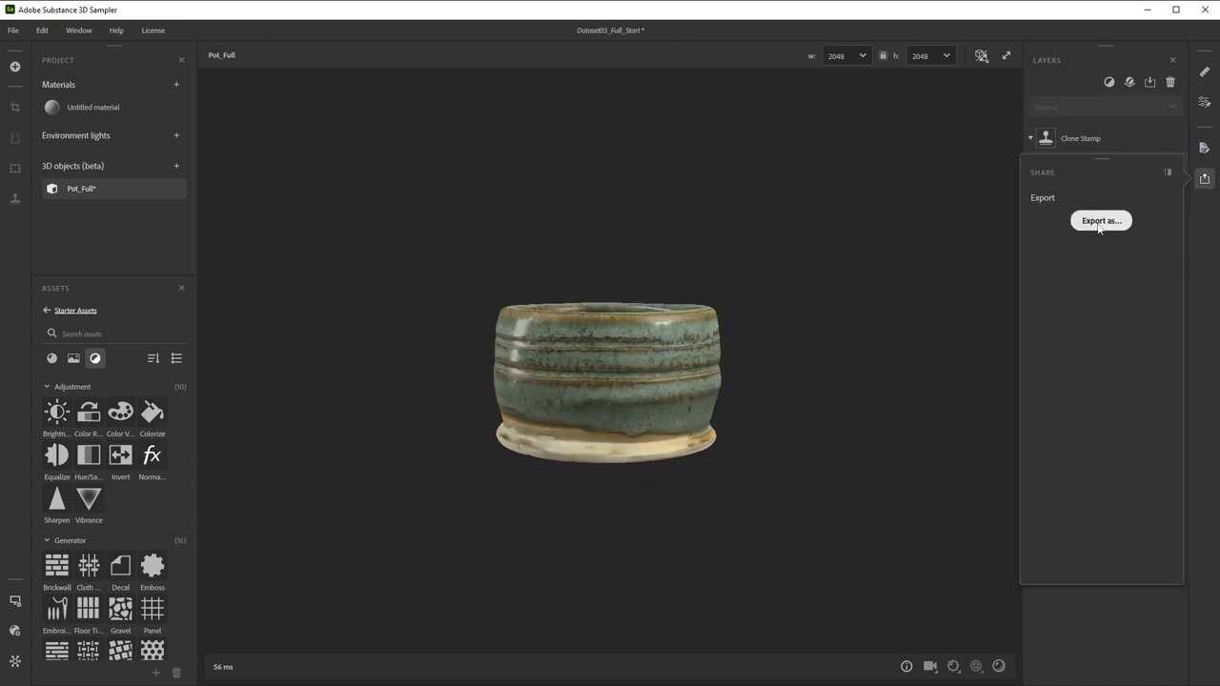
left_click(1102, 221)
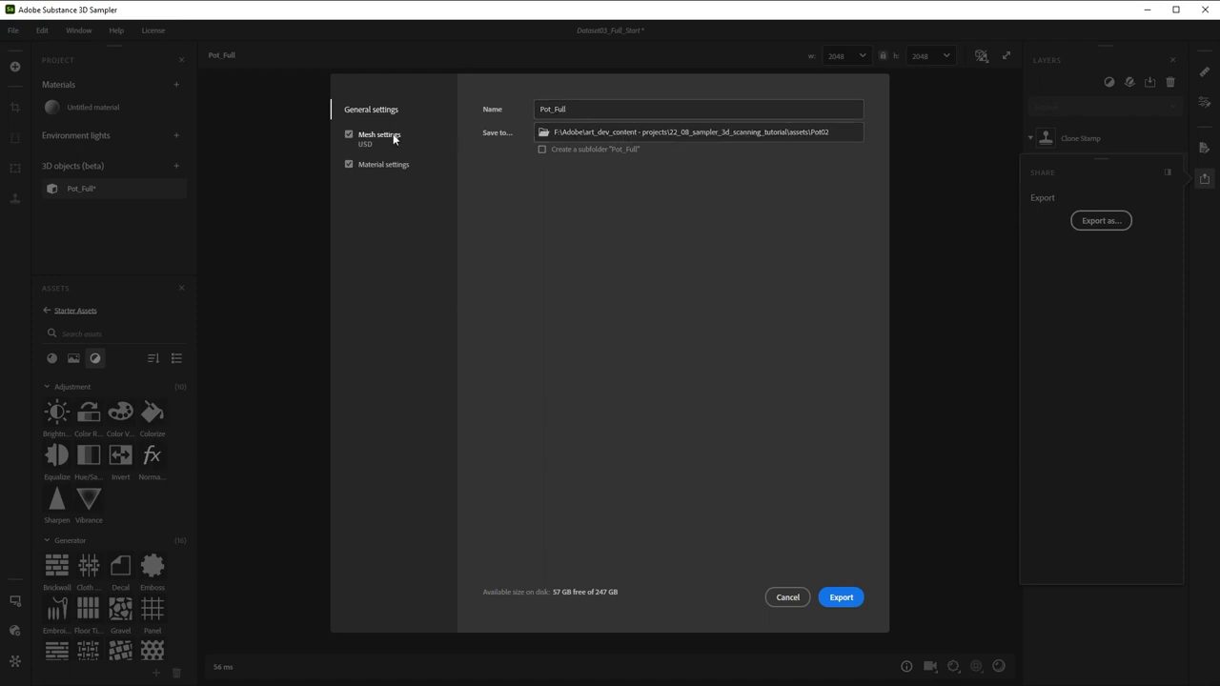
left_click(696, 109)
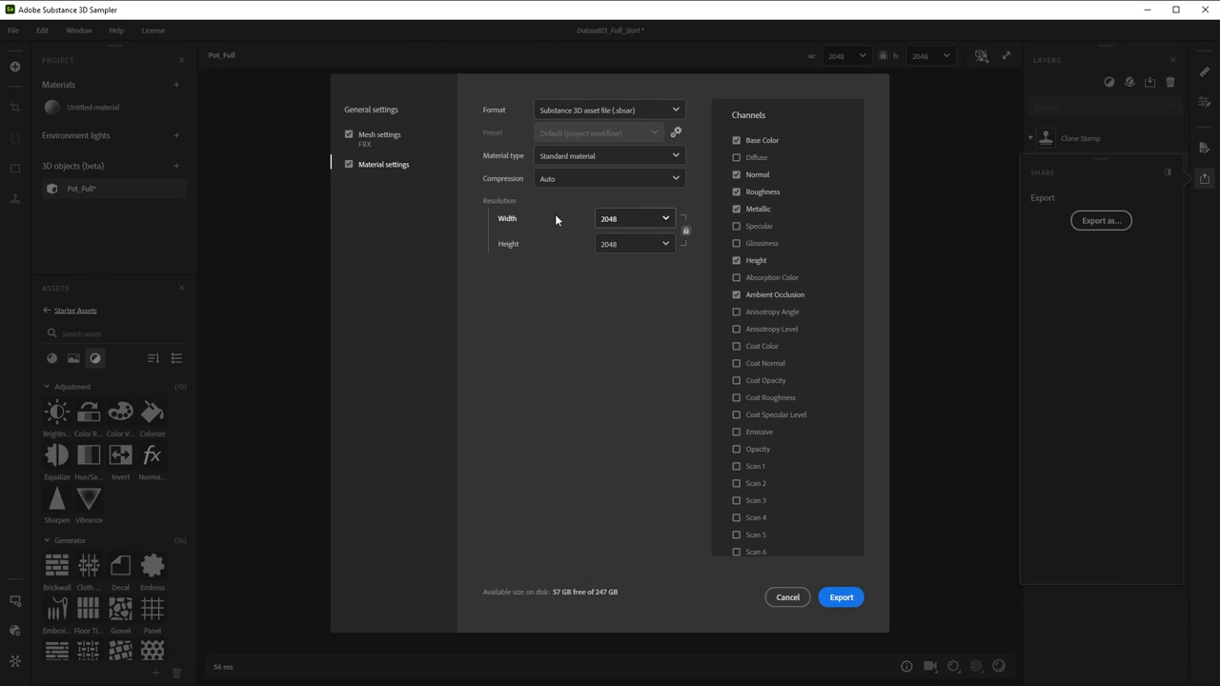
left_click(370, 109)
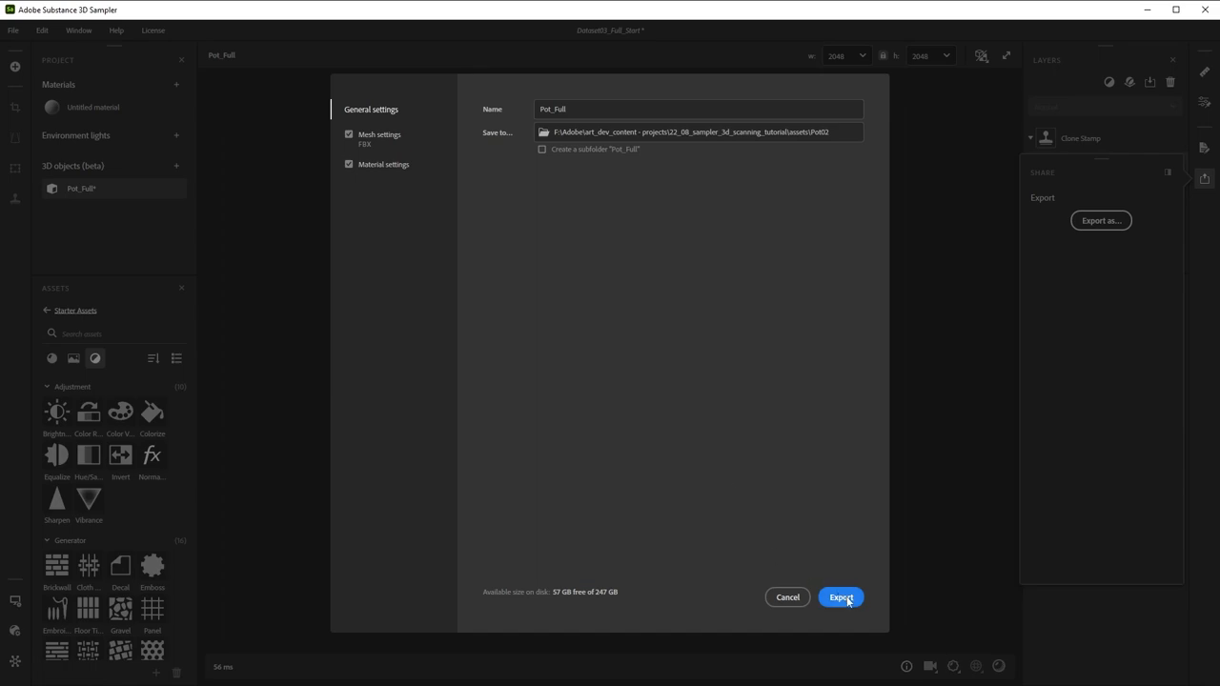
left_click(841, 599)
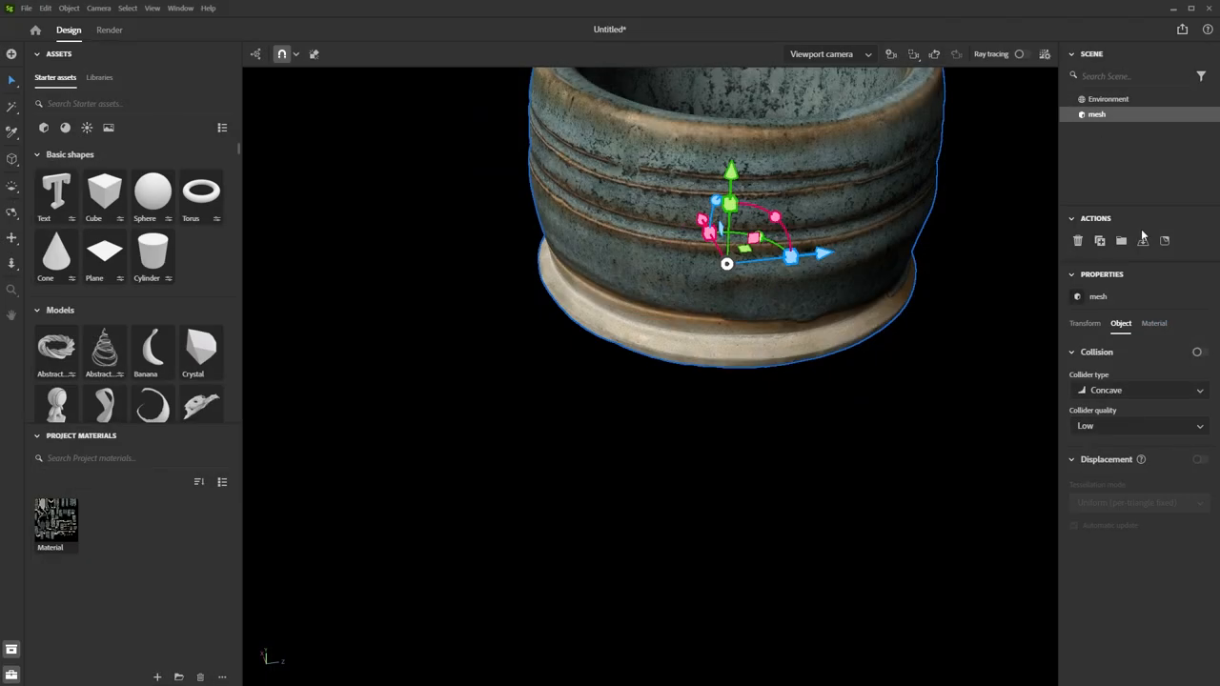